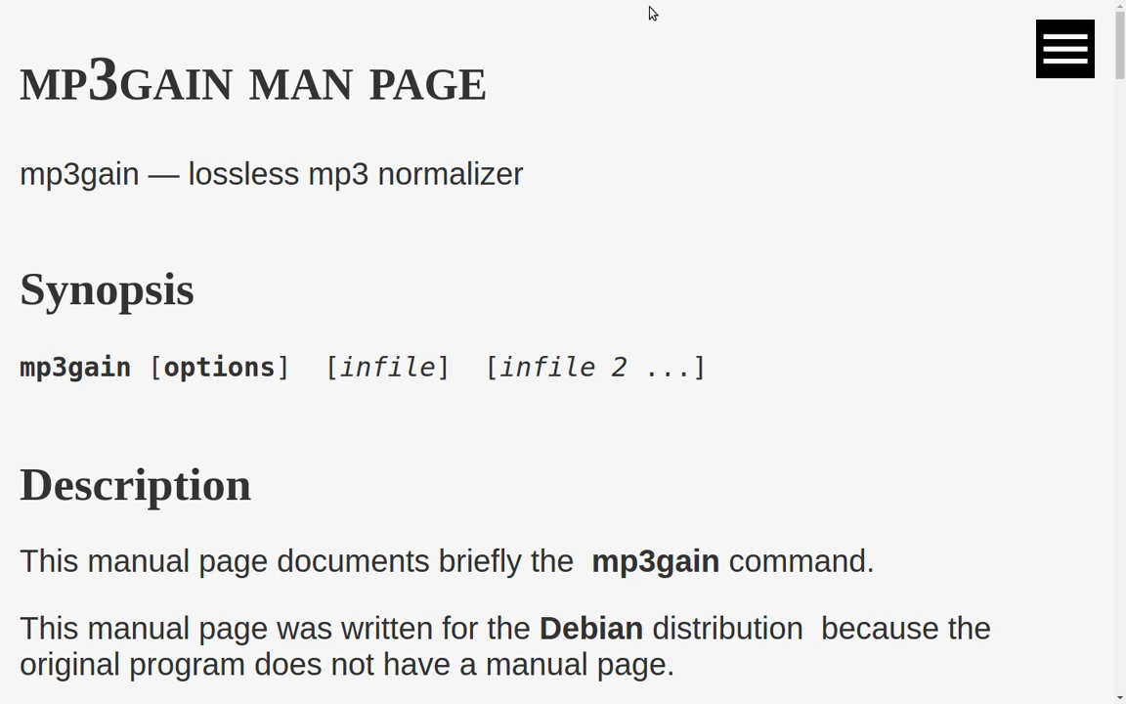
Step: Scroll through the Audio Stuff PPA description and latest updates, then bring up a terminal
{"action": "scroll", "scroll_direction": "down", "scroll_amount": 3}
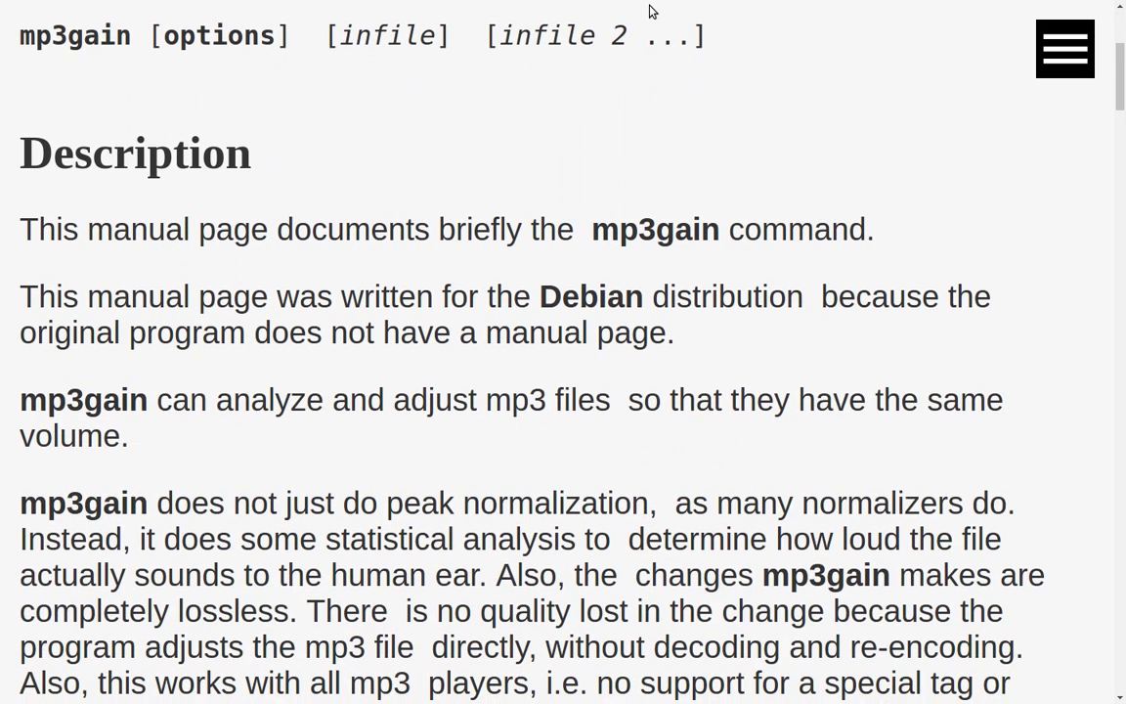
{"action": "scroll", "scroll_direction": "down", "scroll_amount": 3}
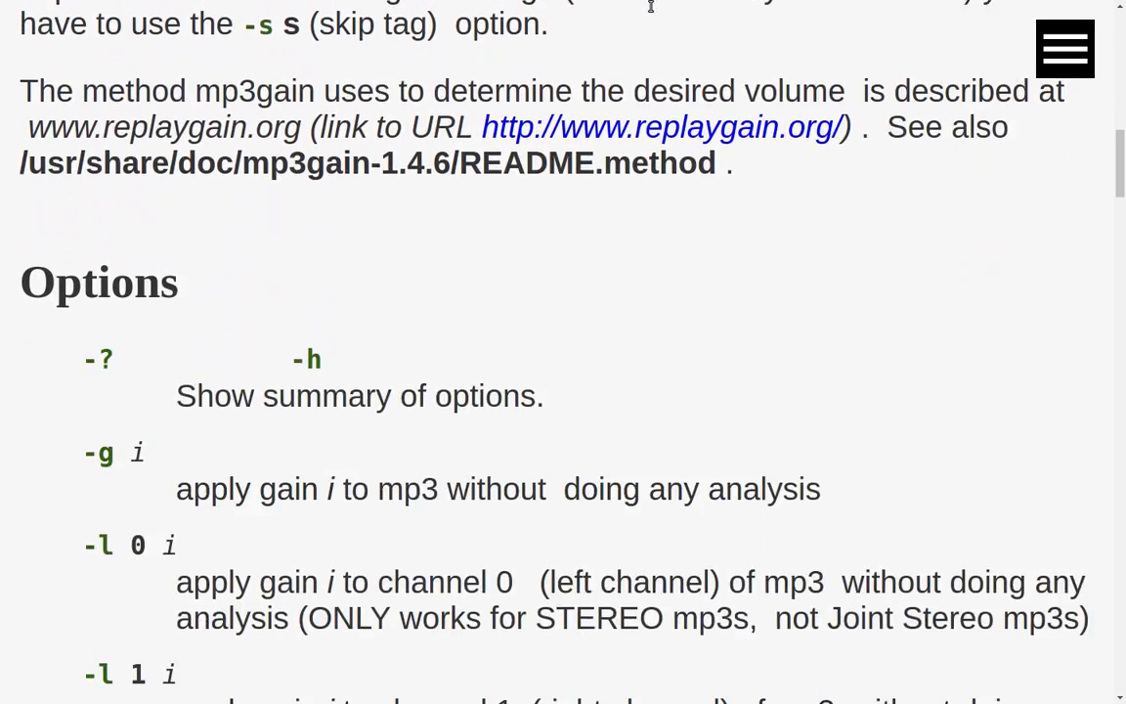
{"action": "scroll", "scroll_direction": "up", "scroll_amount": 3}
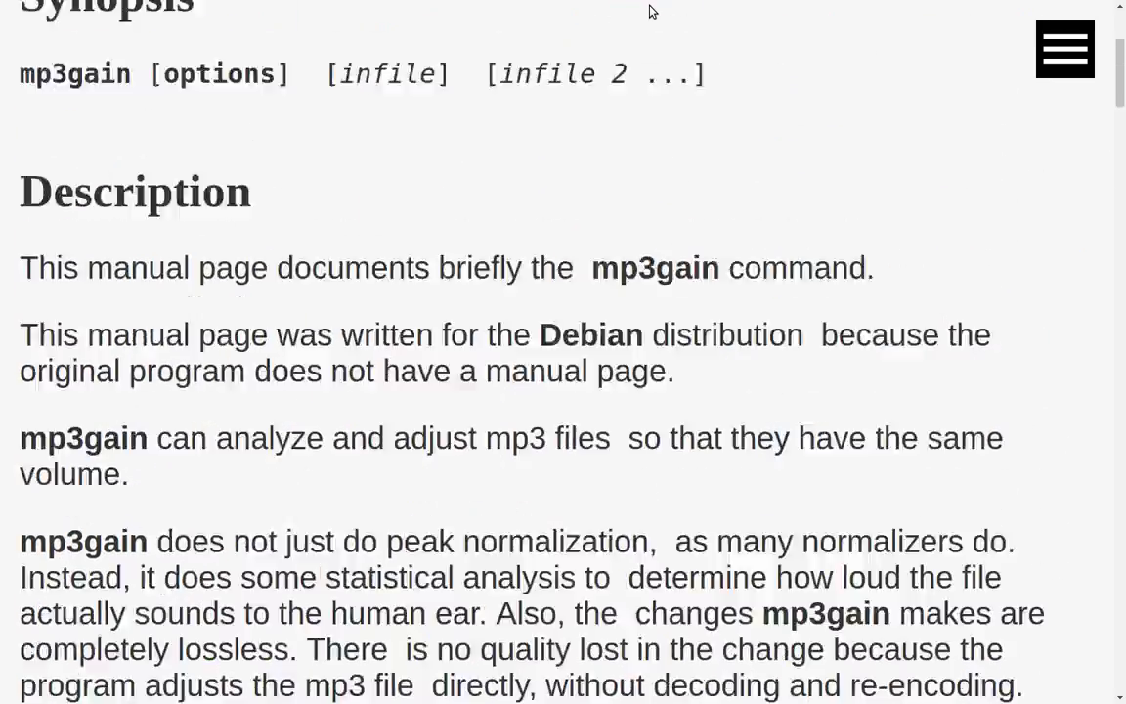
{"action": "scroll", "scroll_direction": "up", "scroll_amount": 3}
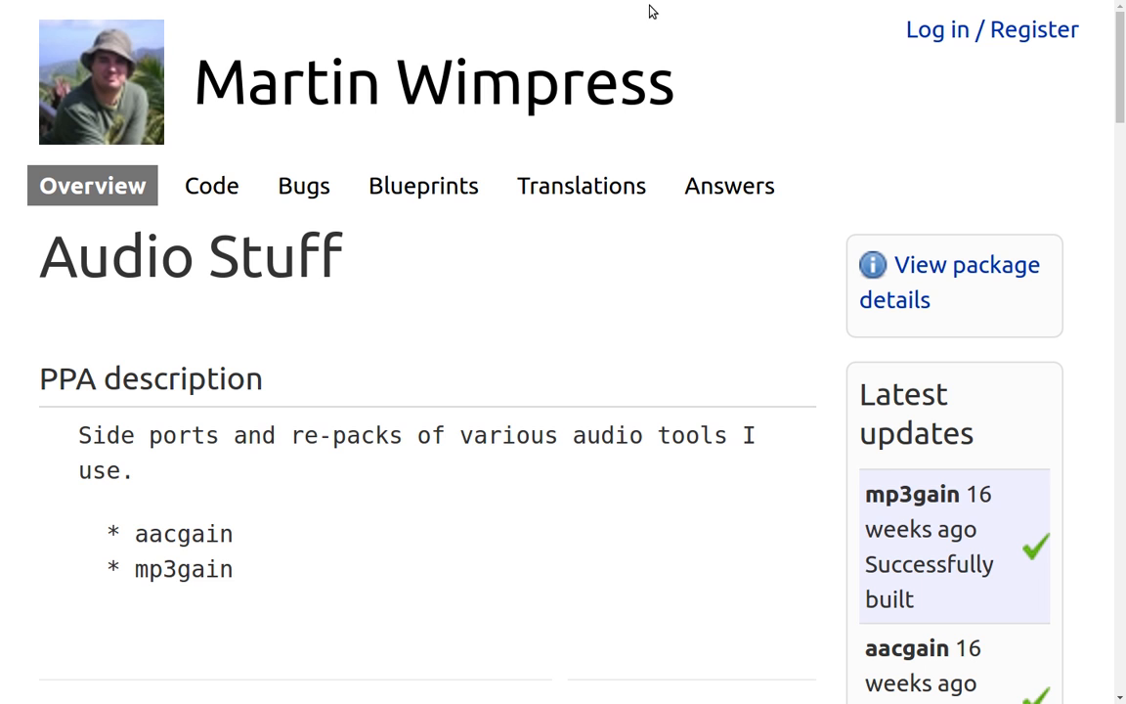
{"action": "scroll", "scroll_direction": "down", "scroll_amount": 3}
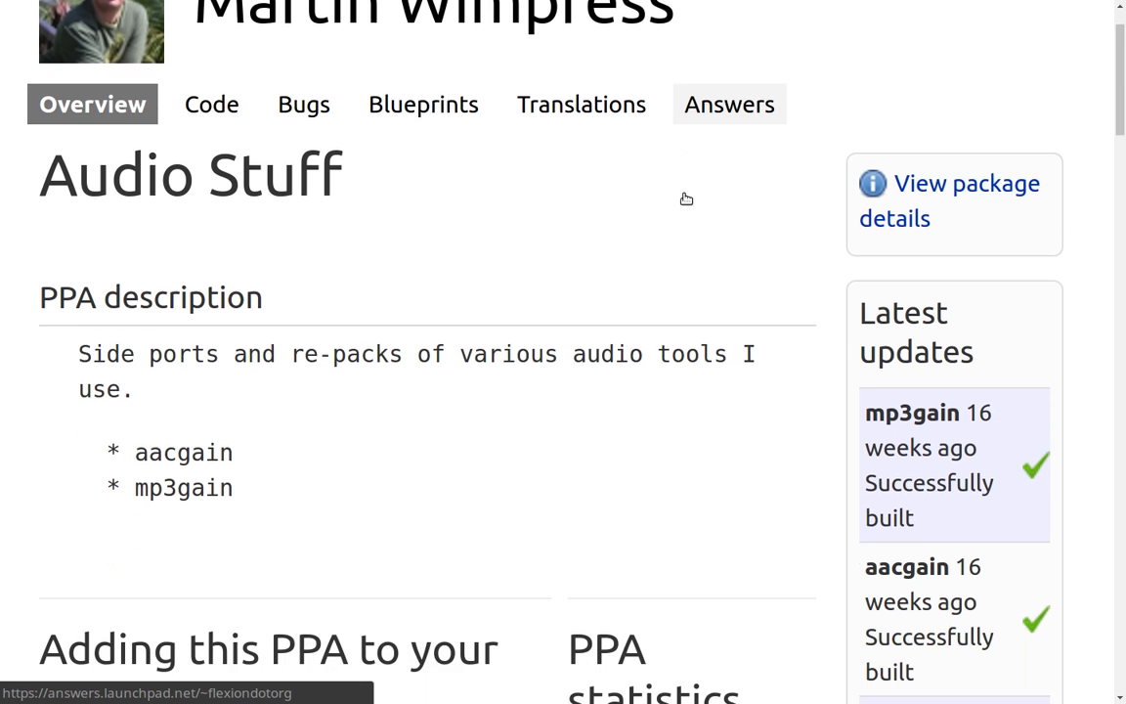
{"action": "scroll", "scroll_direction": "down", "scroll_amount": 3}
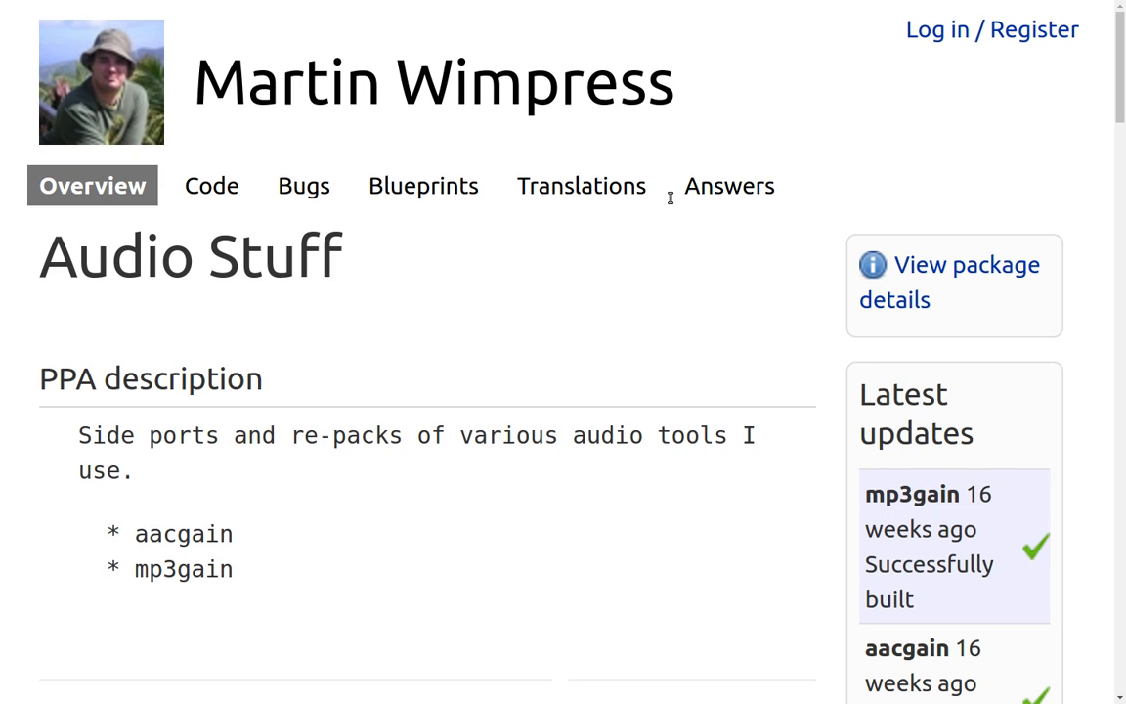
{"action": "left_click", "coordinate": [334, 686]}
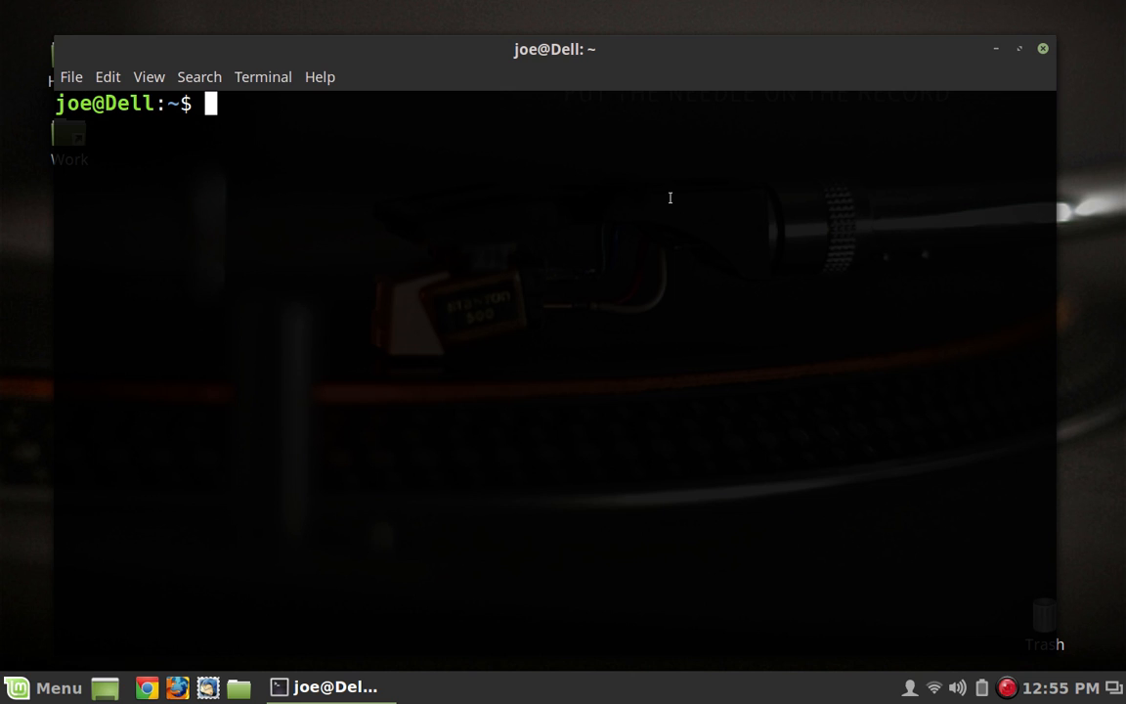
{"action": "mouse_move", "coordinate": [146, 188]}
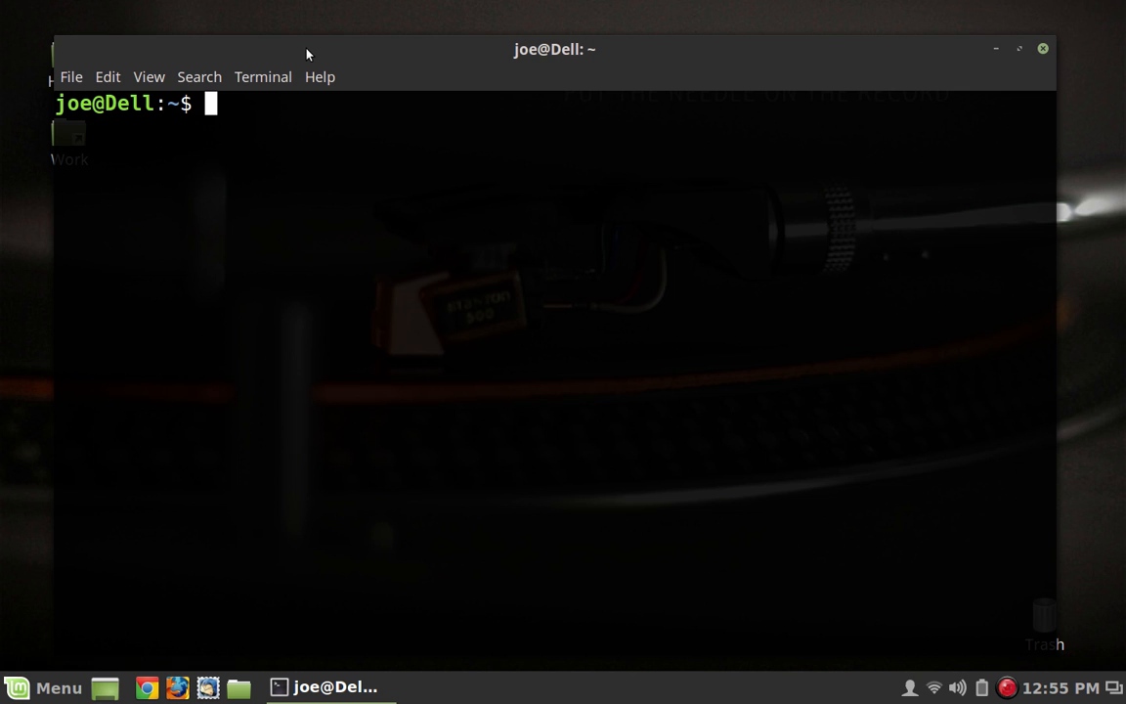
Step: cd into Work, list its contents, then cd into the Dave Brubeck album folder
{"action": "type", "text": "cd Wo"}
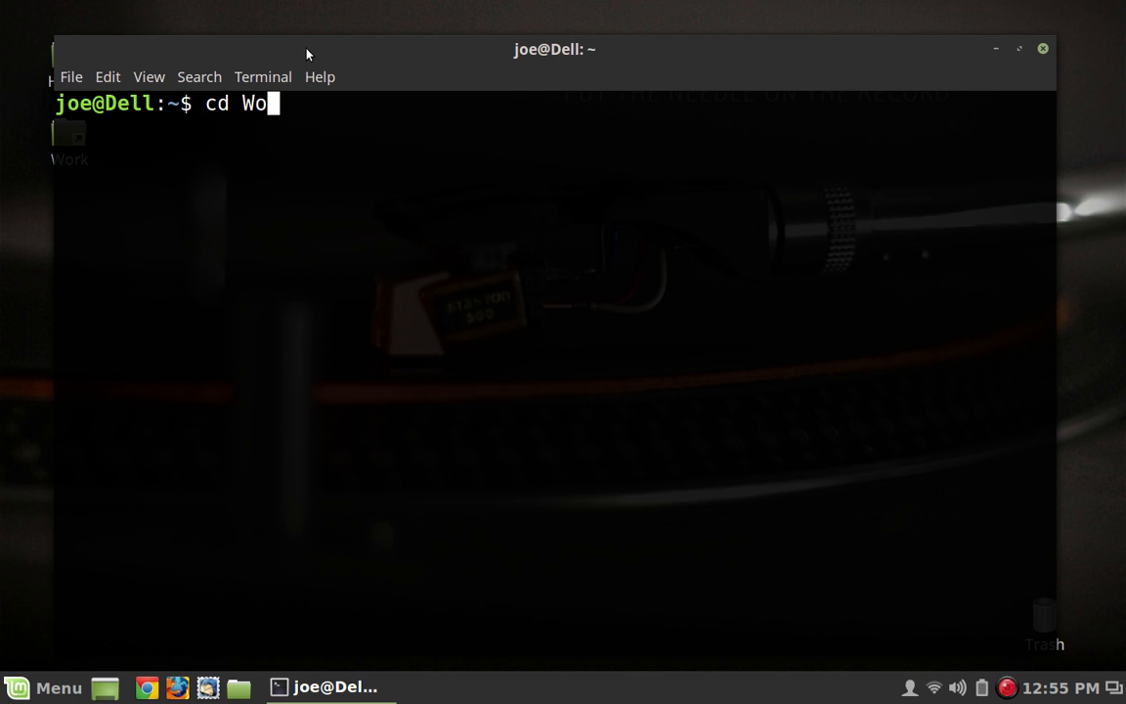
{"action": "key", "text": "Return"}
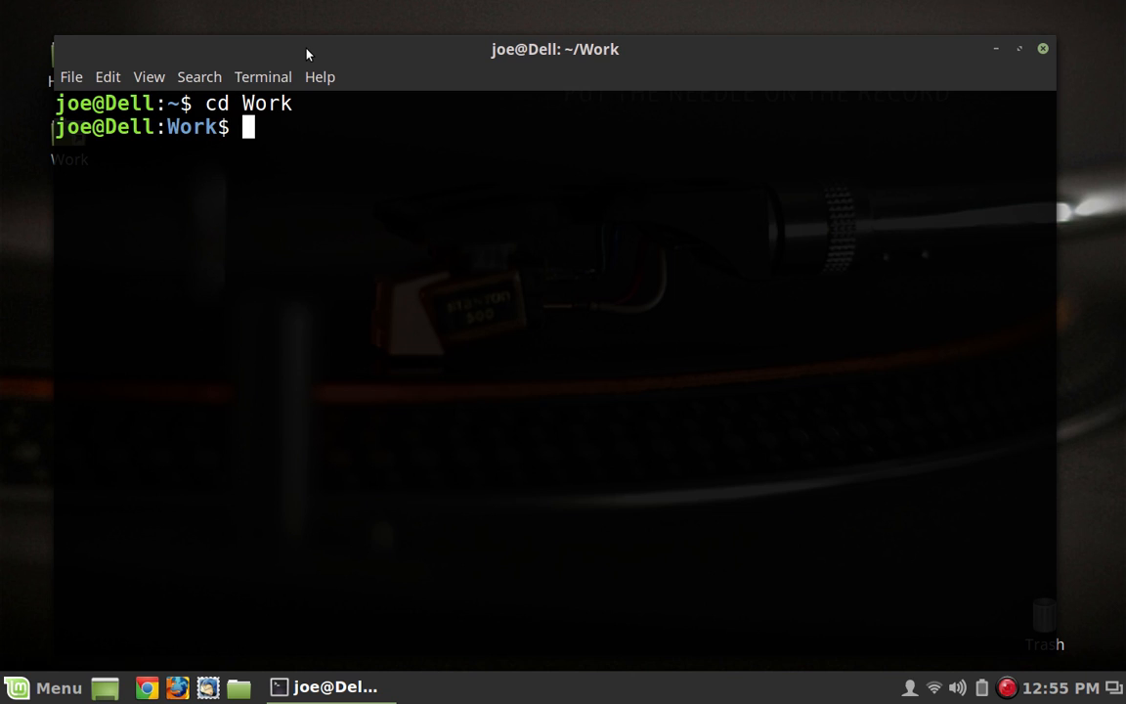
{"action": "type", "text": "l"}
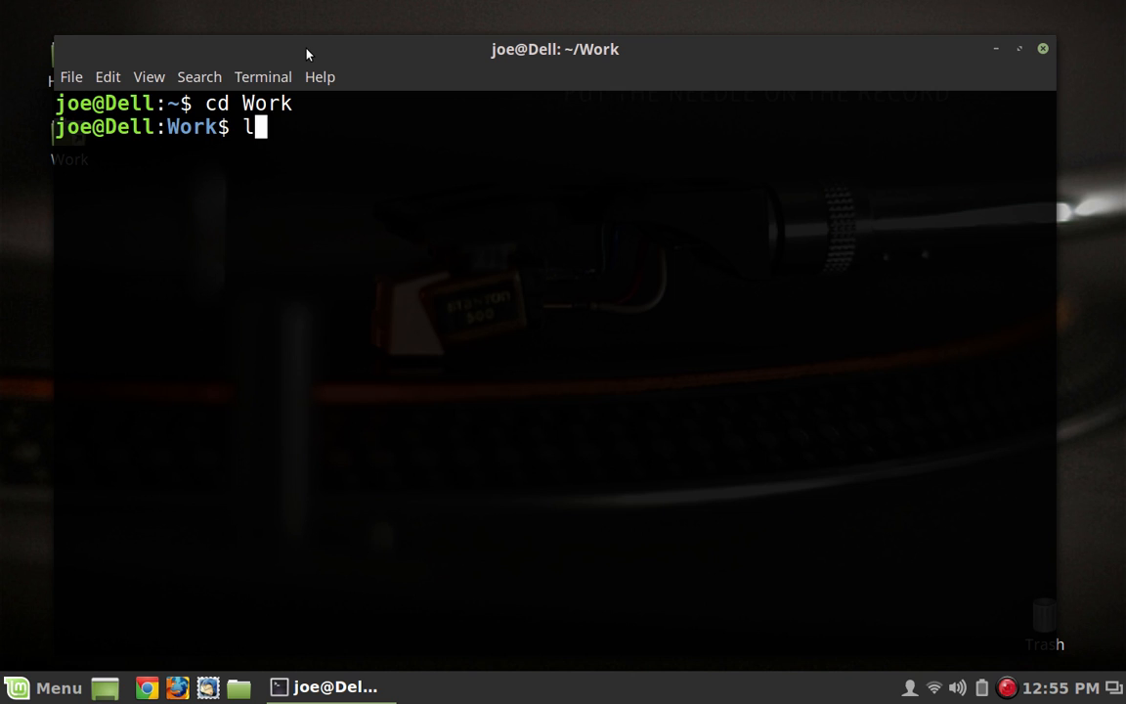
{"action": "key", "text": "Return"}
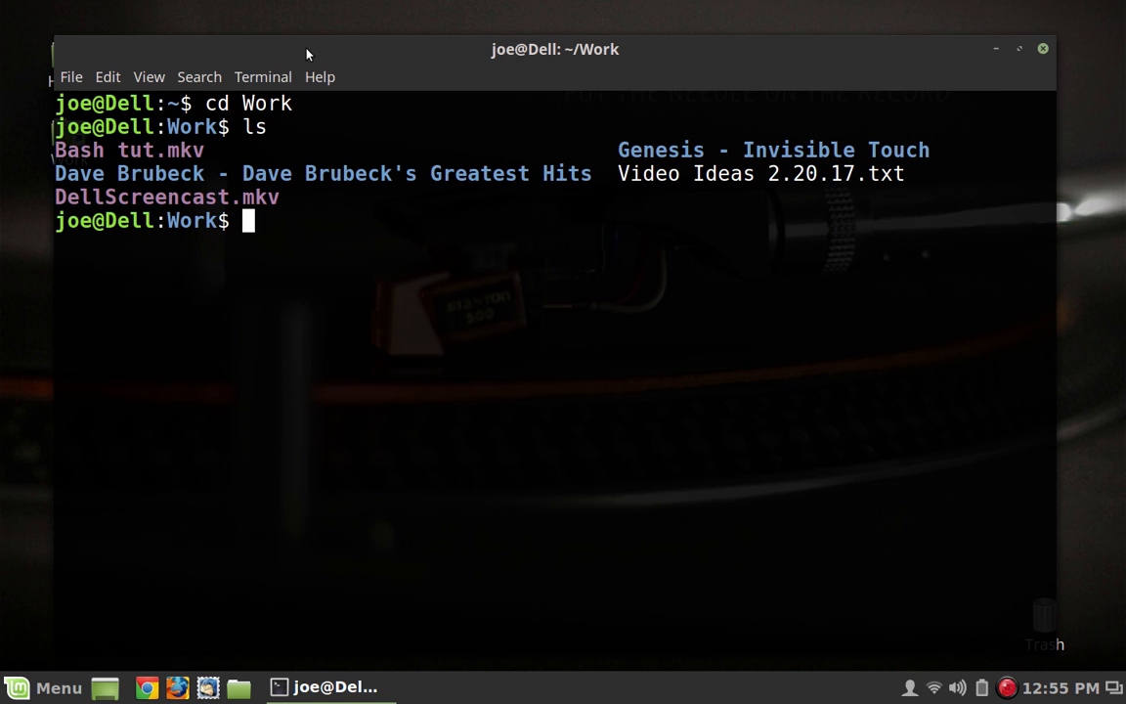
{"action": "type", "text": "cd"}
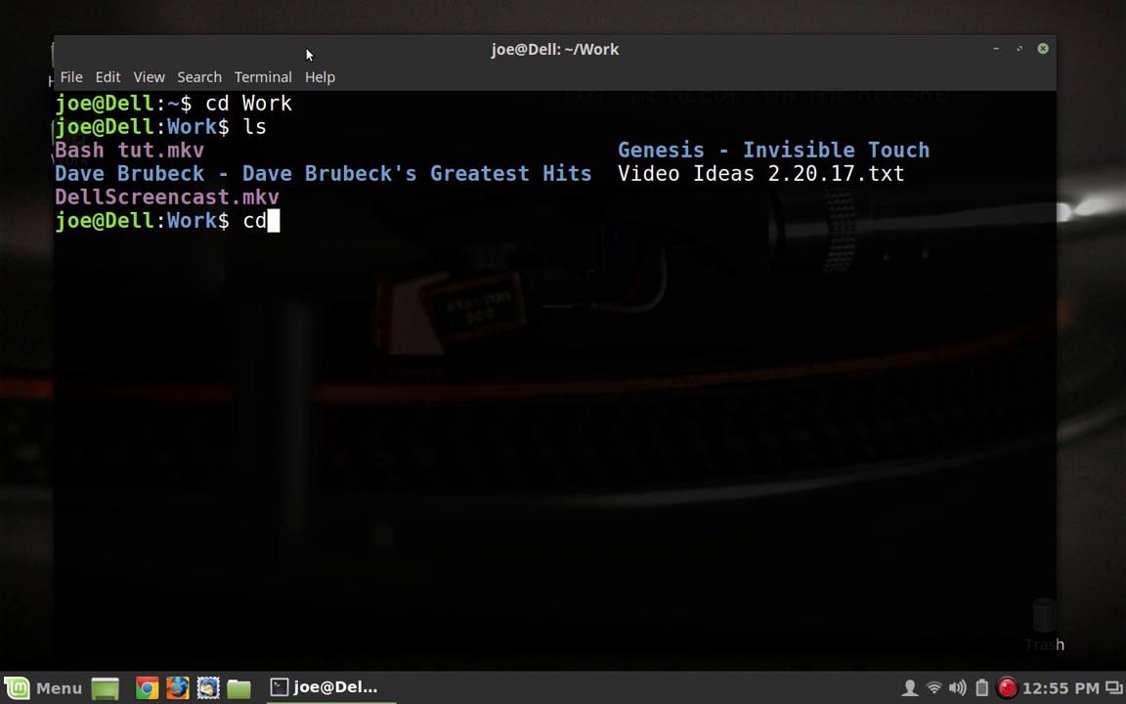
{"action": "type", "text": "Dav"}
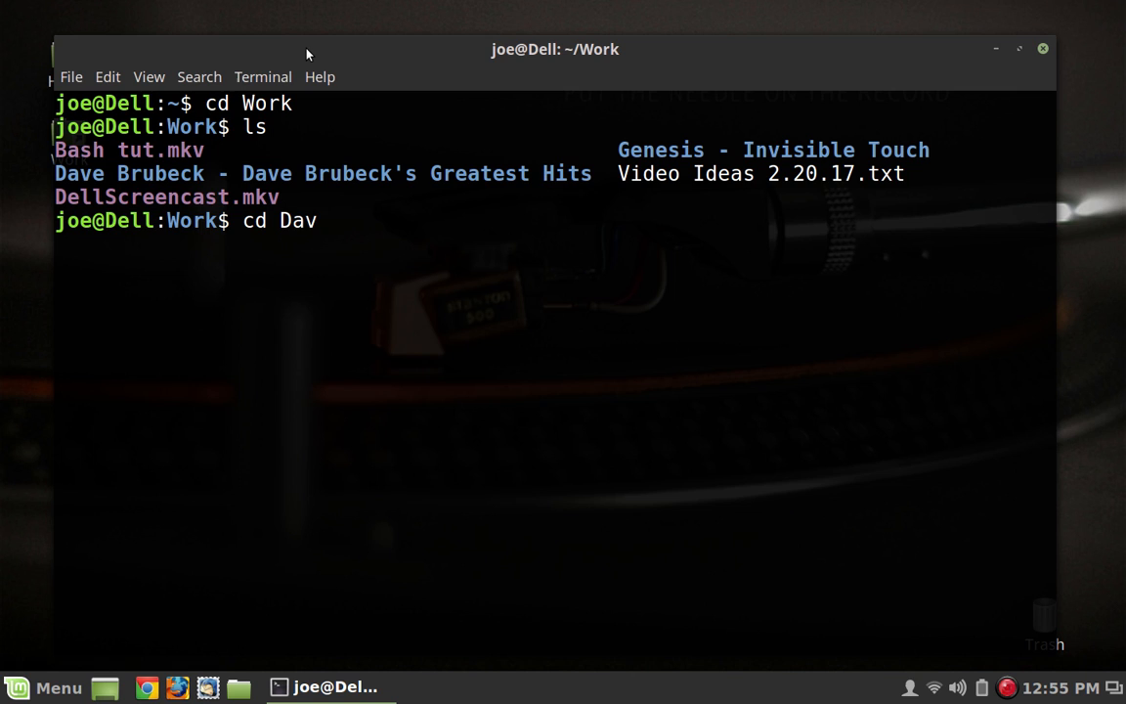
{"action": "key", "text": "Return"}
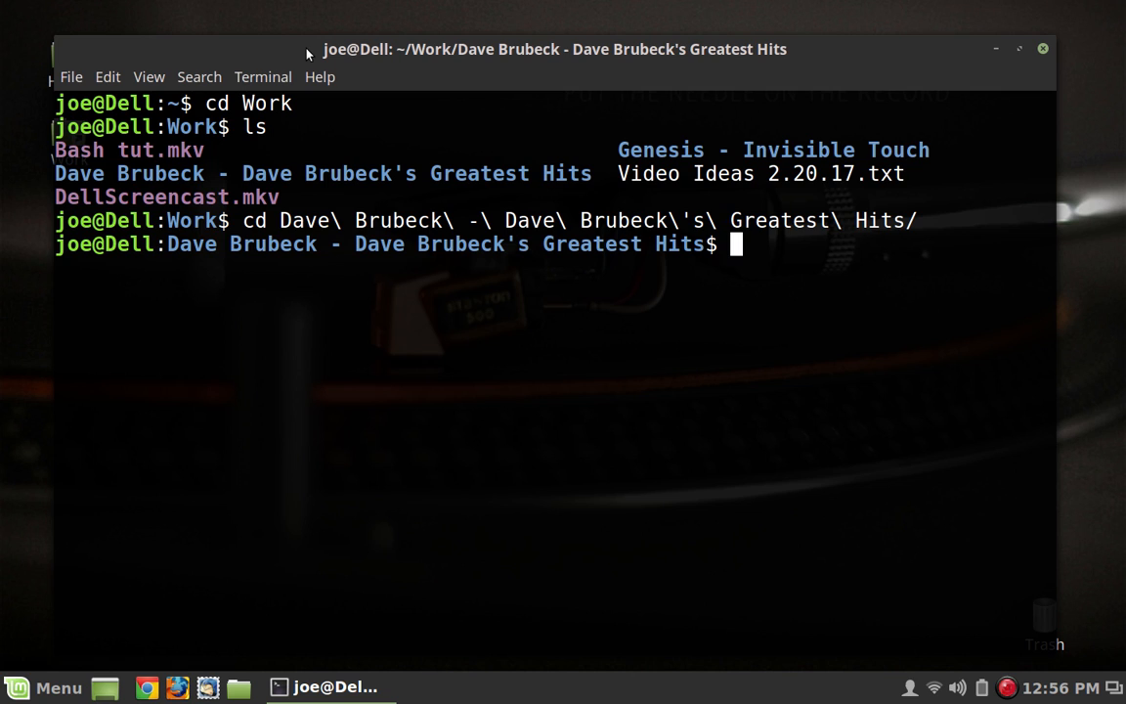
{"action": "mouse_move", "coordinate": [444, 164]}
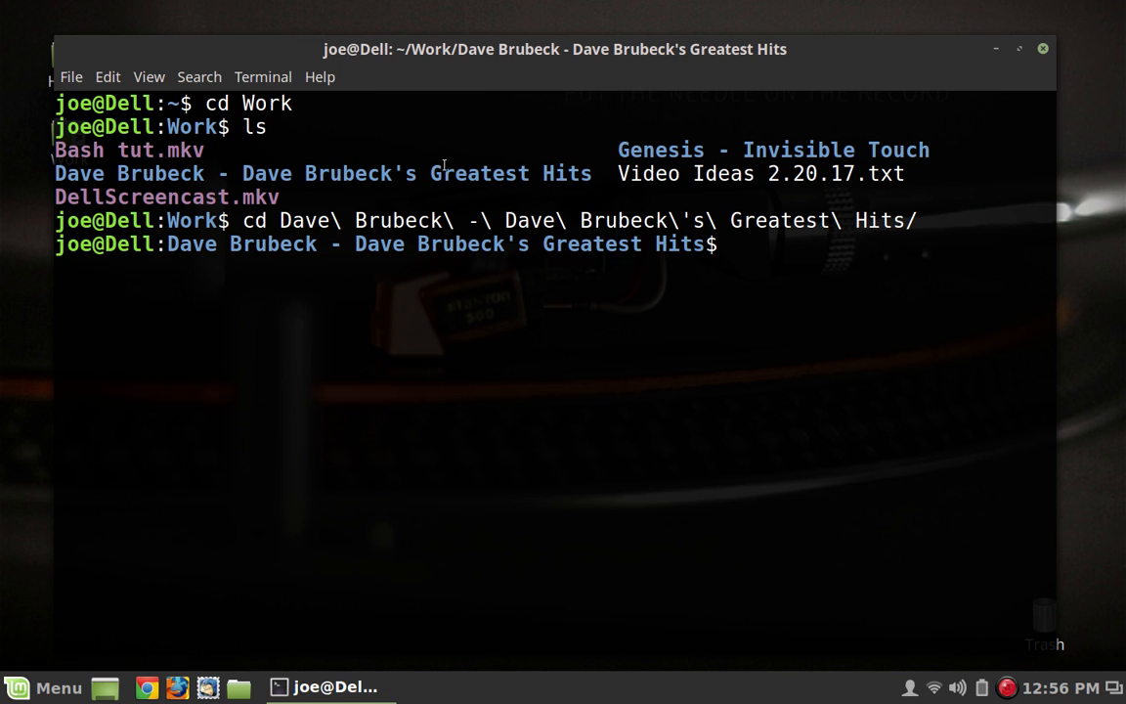
{"action": "mouse_move", "coordinate": [889, 47]}
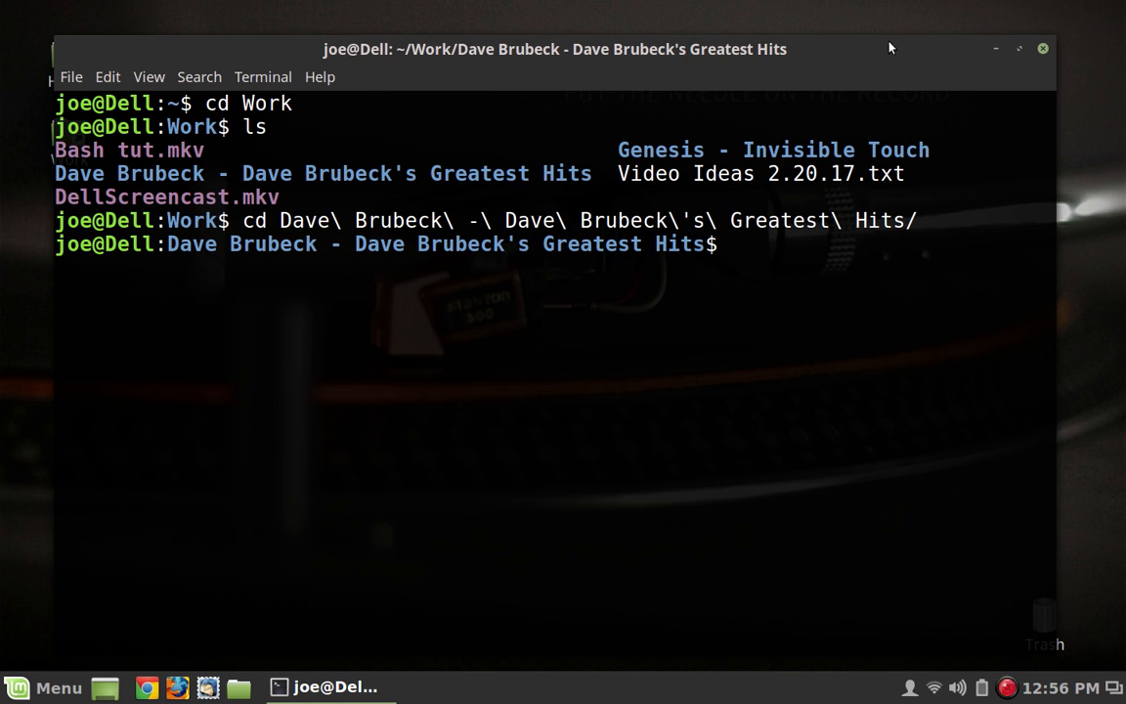
Step: Browse Home > Work in Nemo and use Open in Terminal on the Dave Brubeck album folder
{"action": "left_click", "coordinate": [995, 49]}
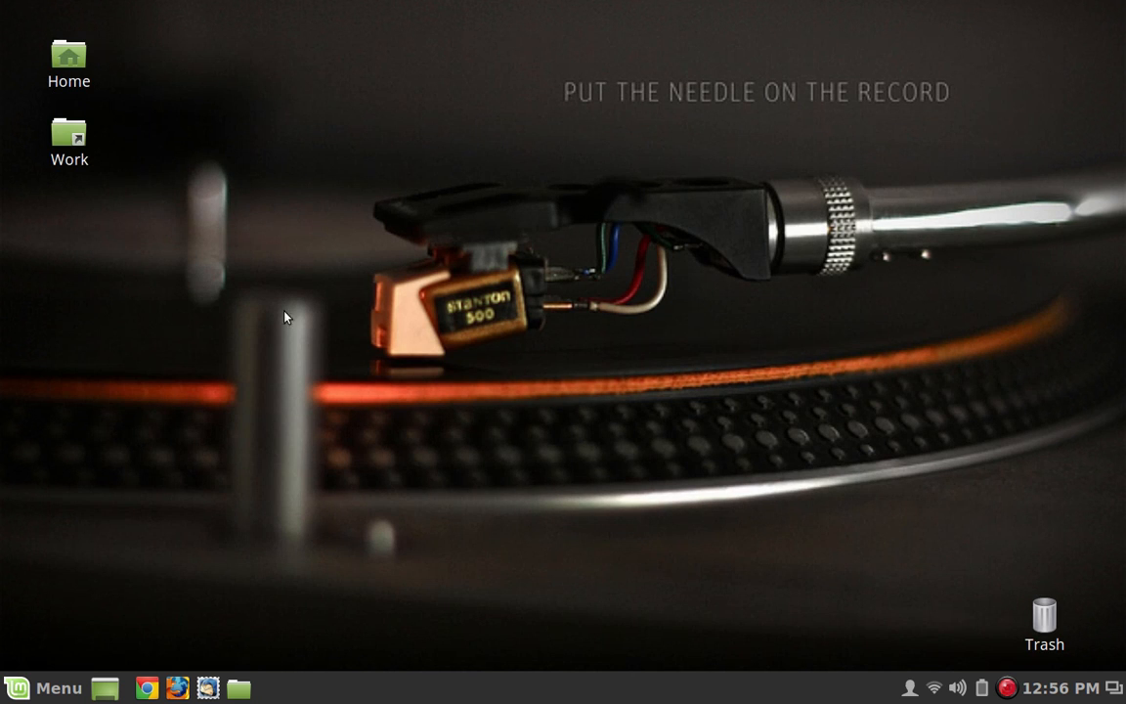
{"action": "double_click", "coordinate": [68, 55]}
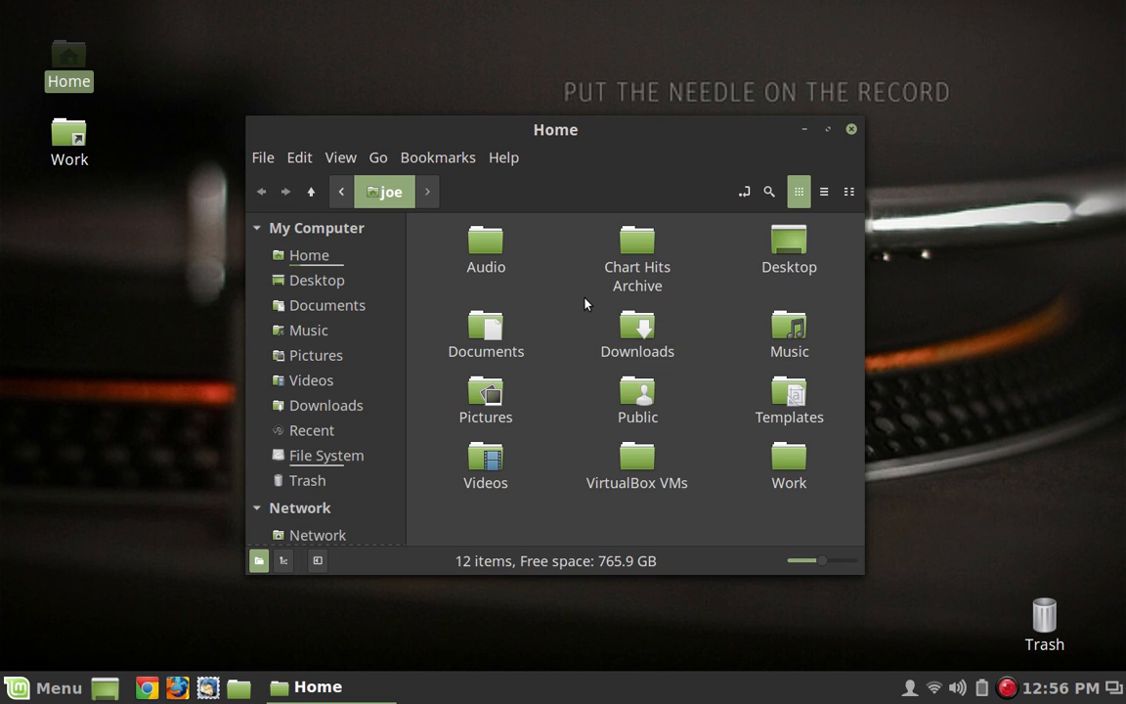
{"action": "mouse_move", "coordinate": [526, 327]}
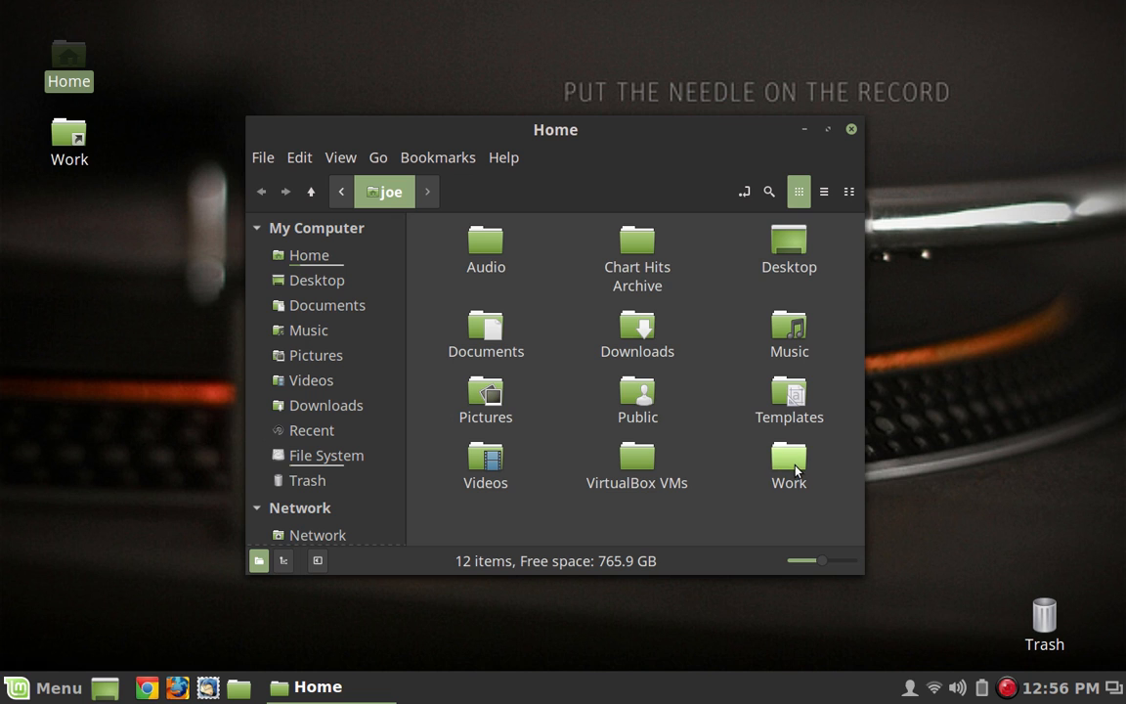
{"action": "double_click", "coordinate": [790, 458]}
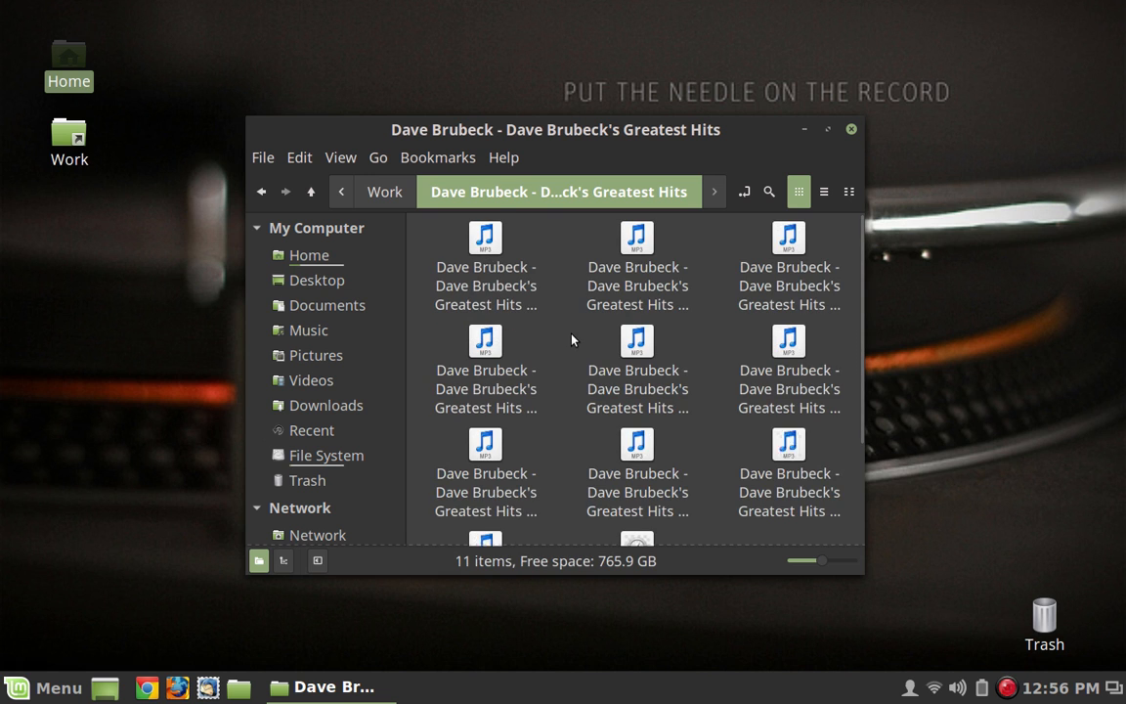
{"action": "right_click", "coordinate": [571, 340]}
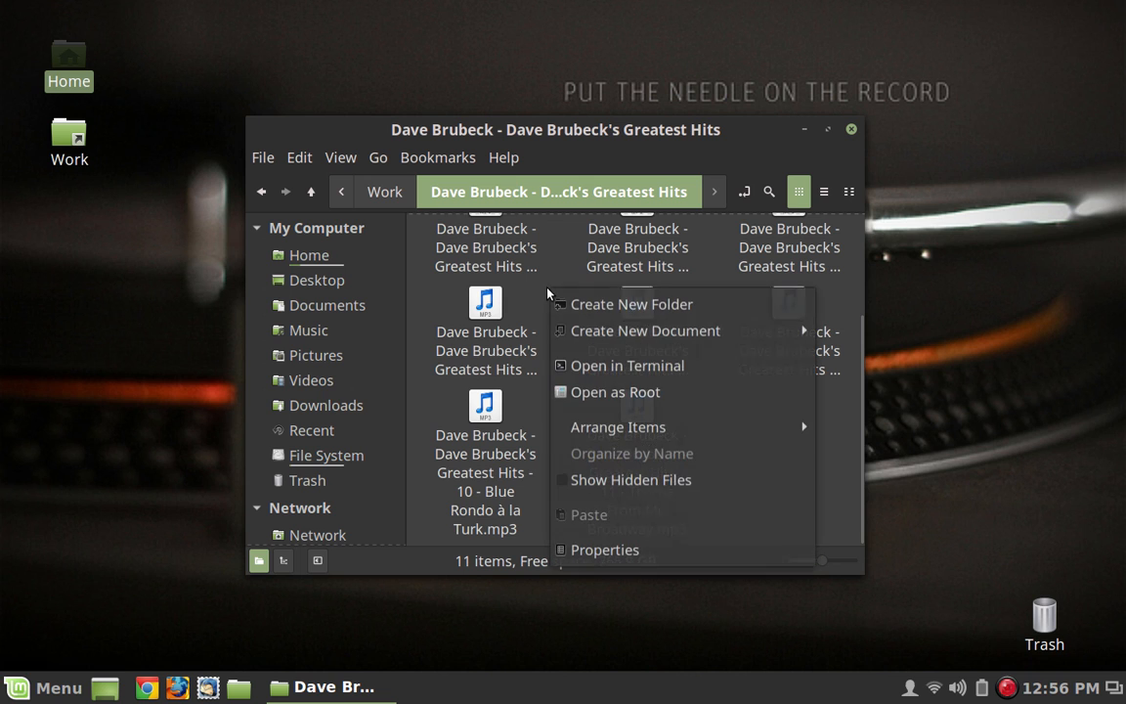
{"action": "mouse_move", "coordinate": [707, 453]}
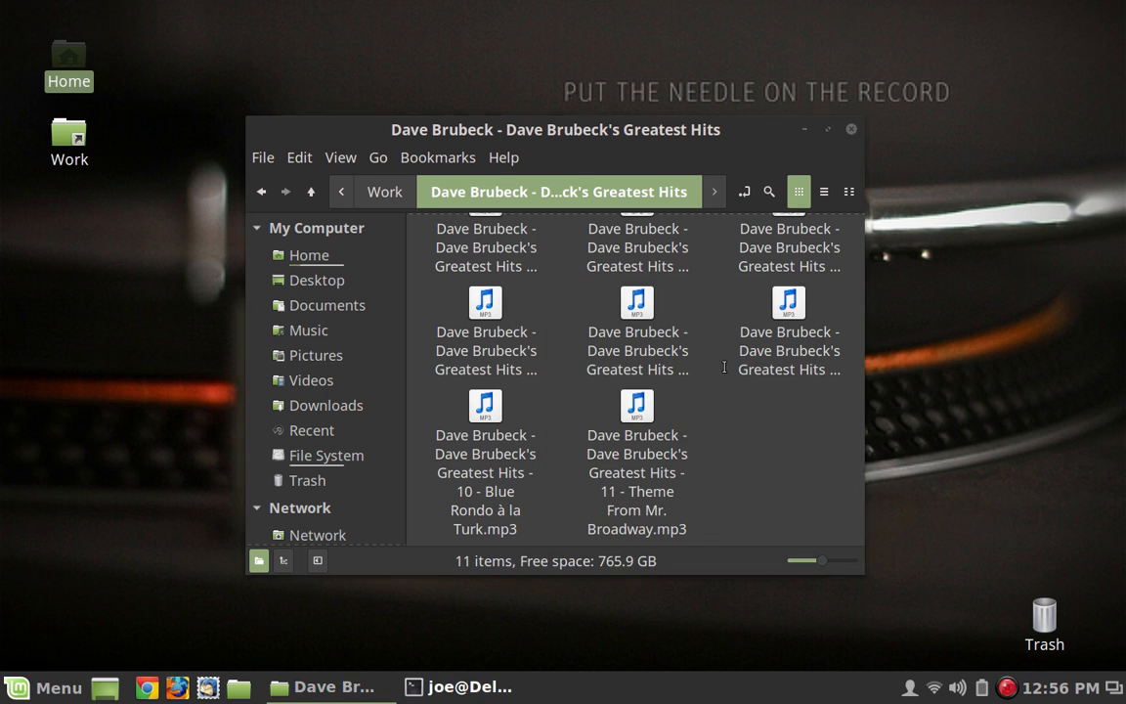
{"action": "left_click", "coordinate": [469, 687]}
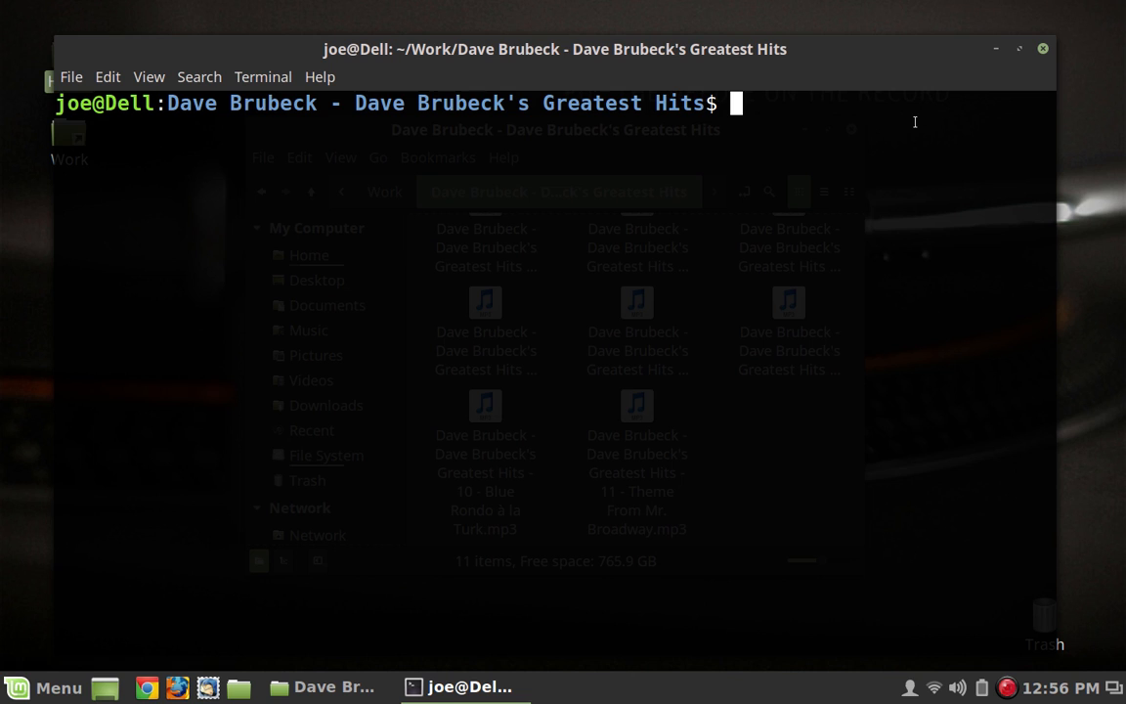
{"action": "mouse_move", "coordinate": [858, 82]}
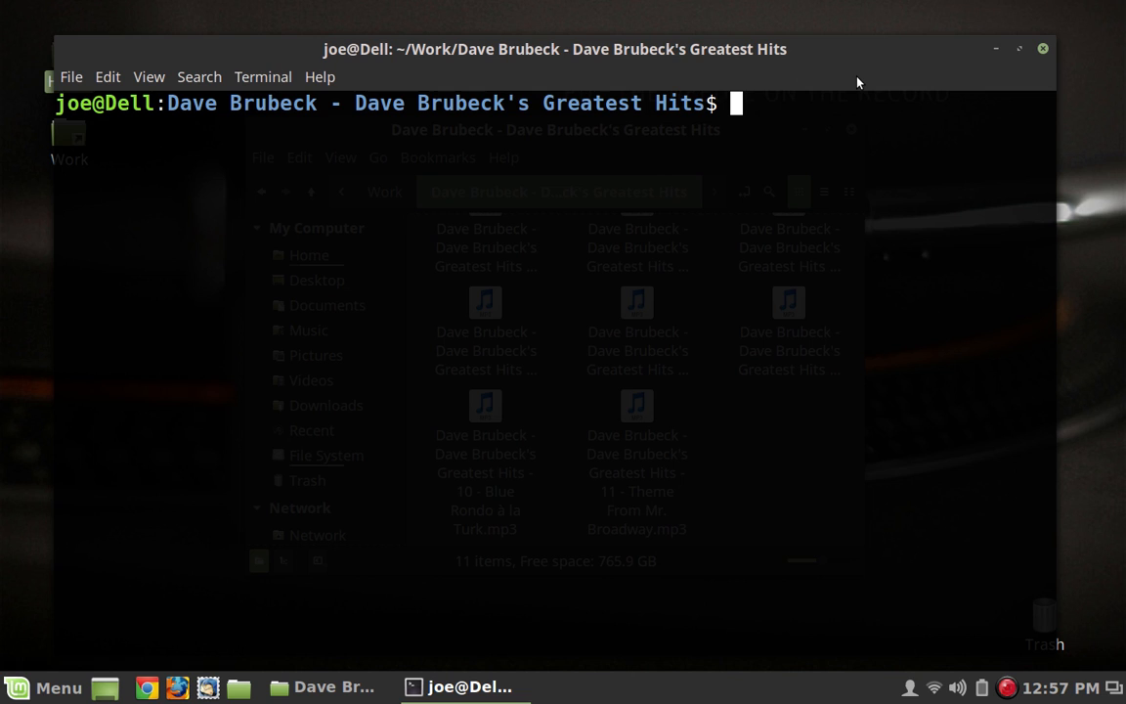
{"action": "mouse_move", "coordinate": [827, 92]}
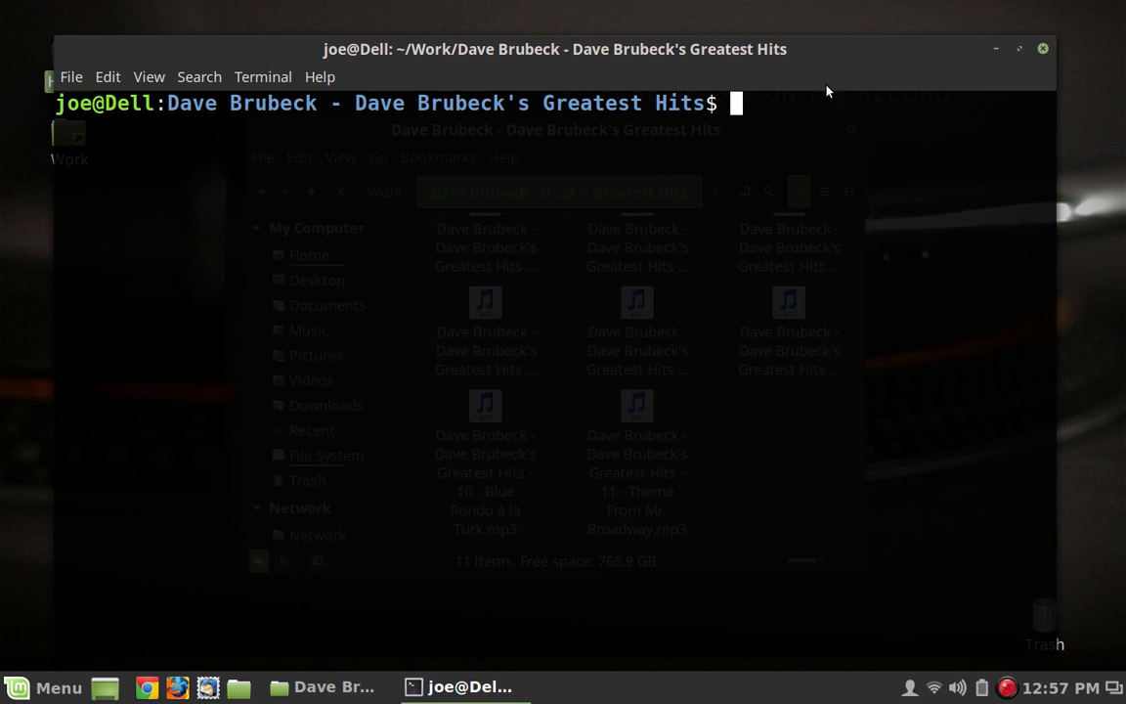
{"action": "mouse_move", "coordinate": [622, 82]}
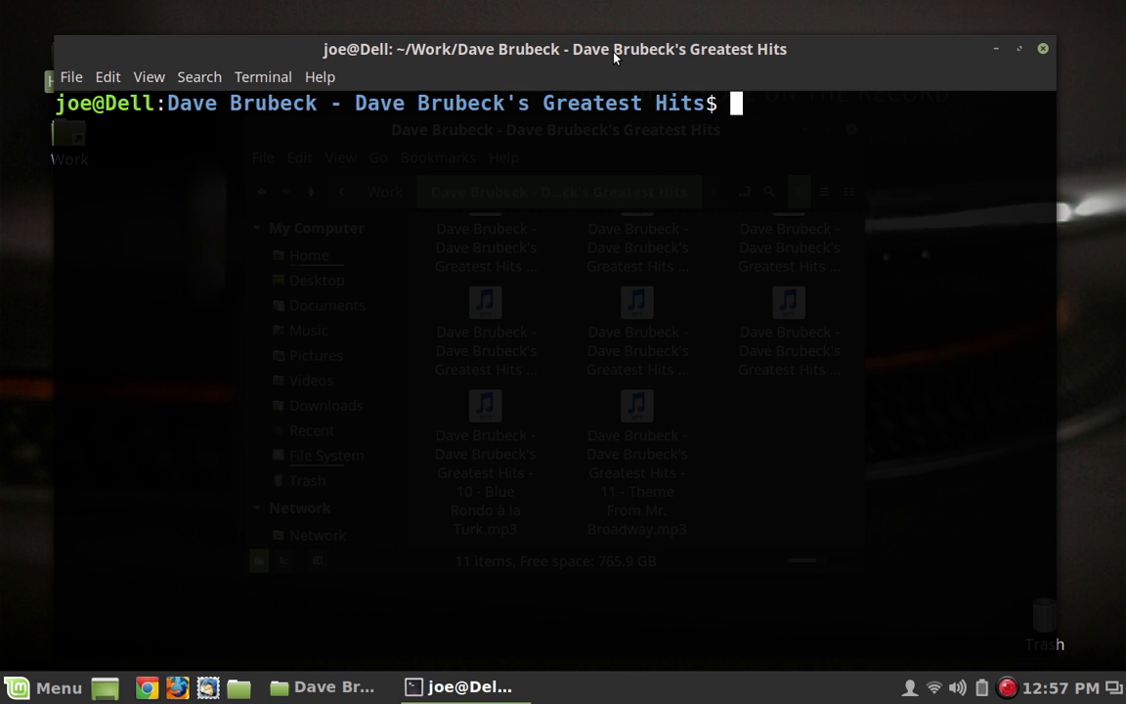
Step: Run mp3gain -a * to normalize all Dave Brubeck tracks together in album mode
{"action": "type", "text": "mp"}
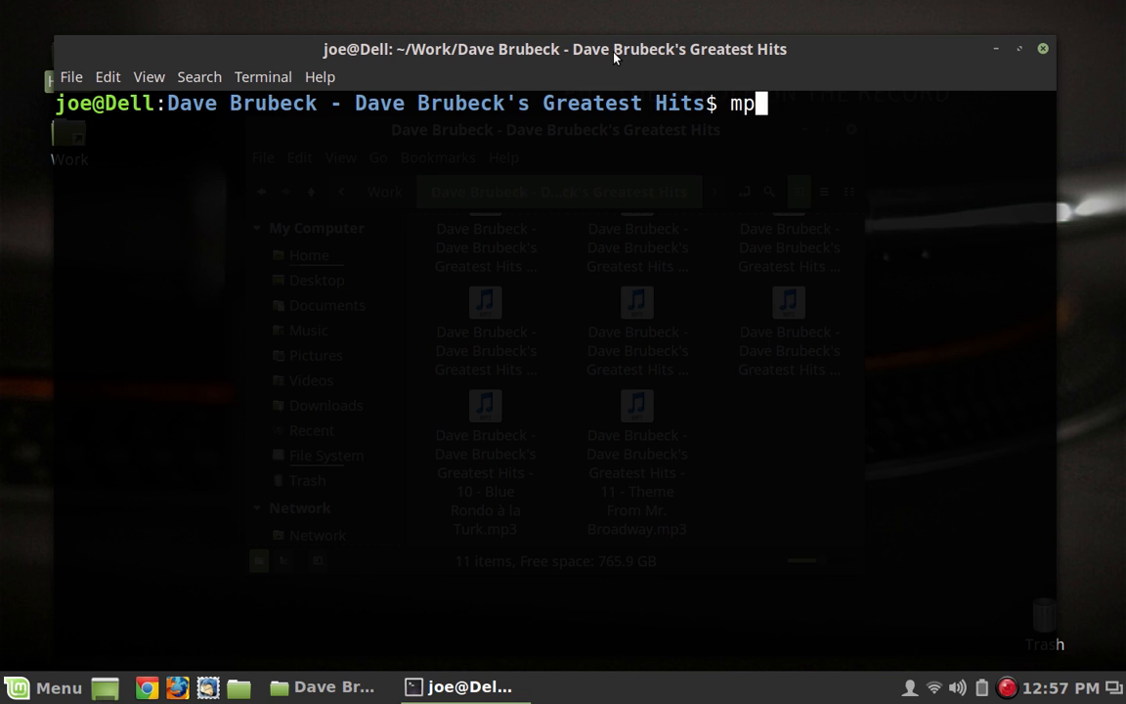
{"action": "type", "text": "3g"}
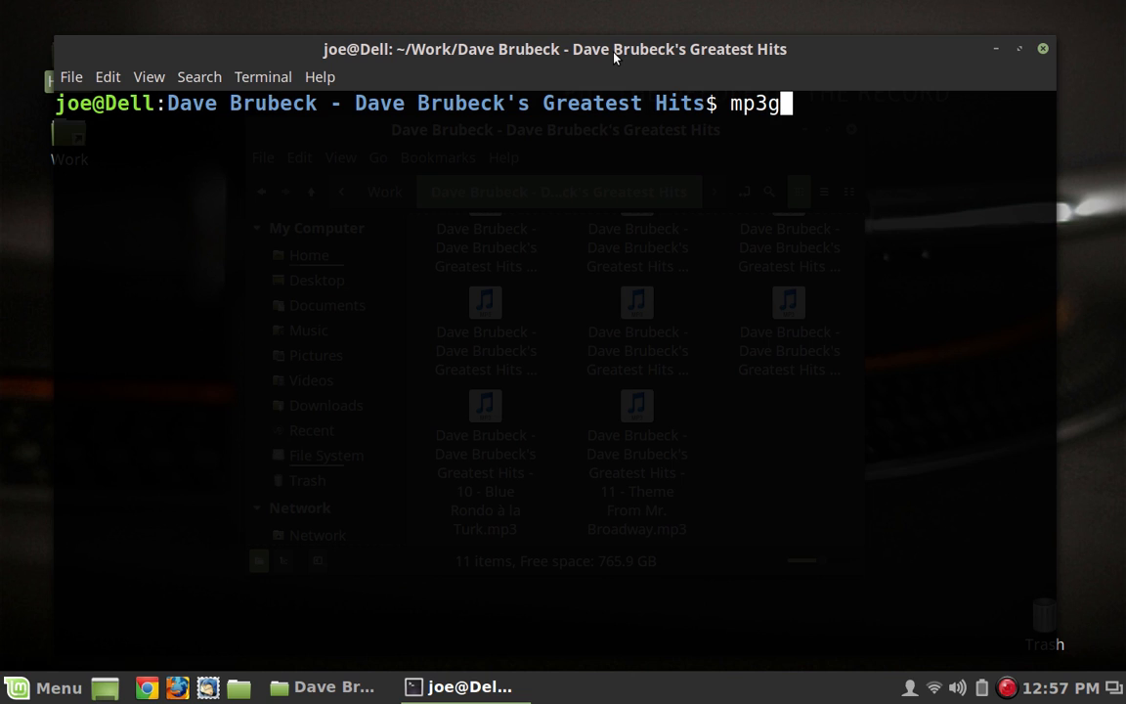
{"action": "type", "text": "ain"}
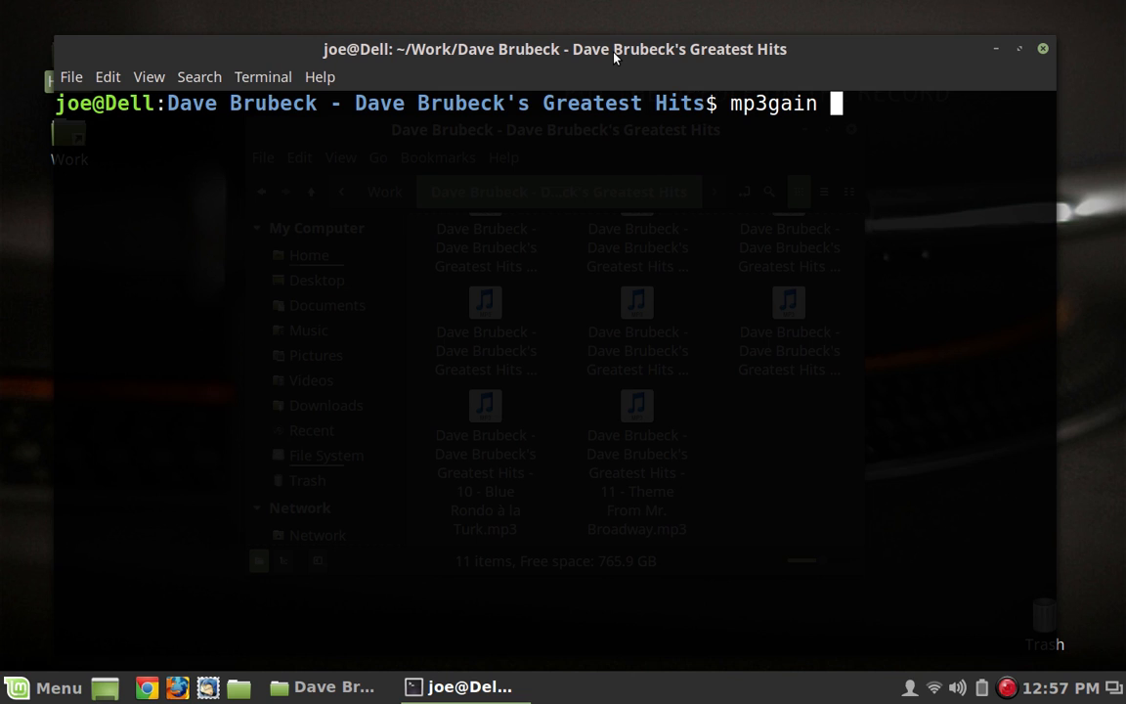
{"action": "type", "text": "-a"}
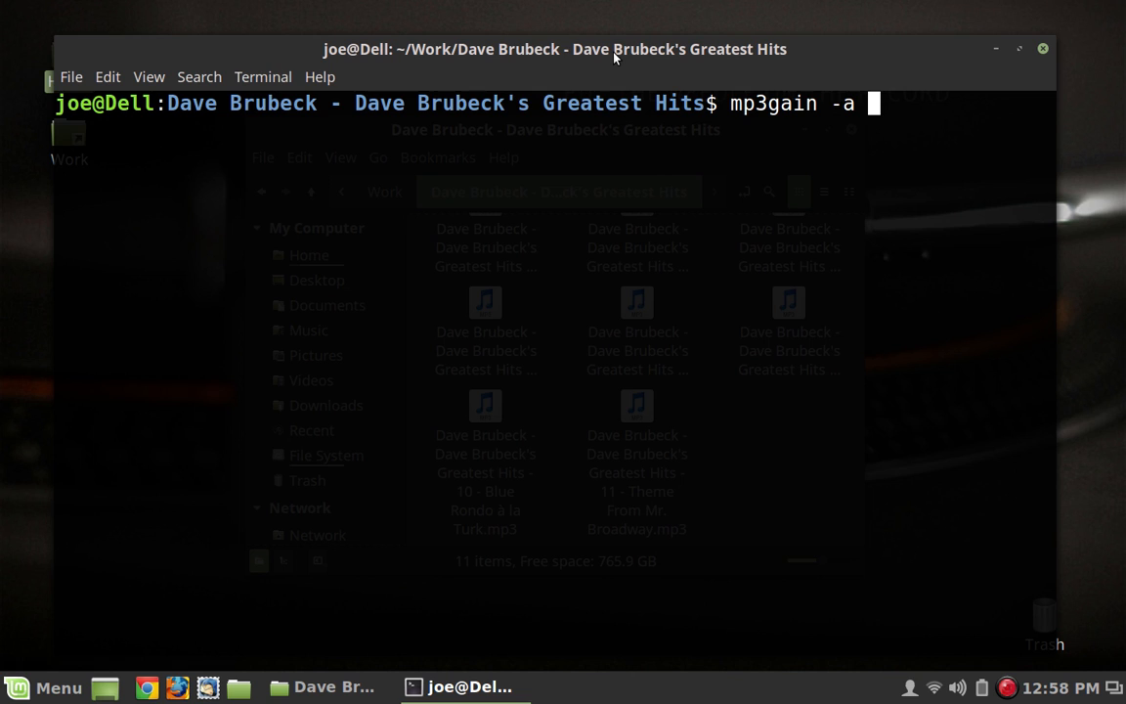
{"action": "type", "text": "*"}
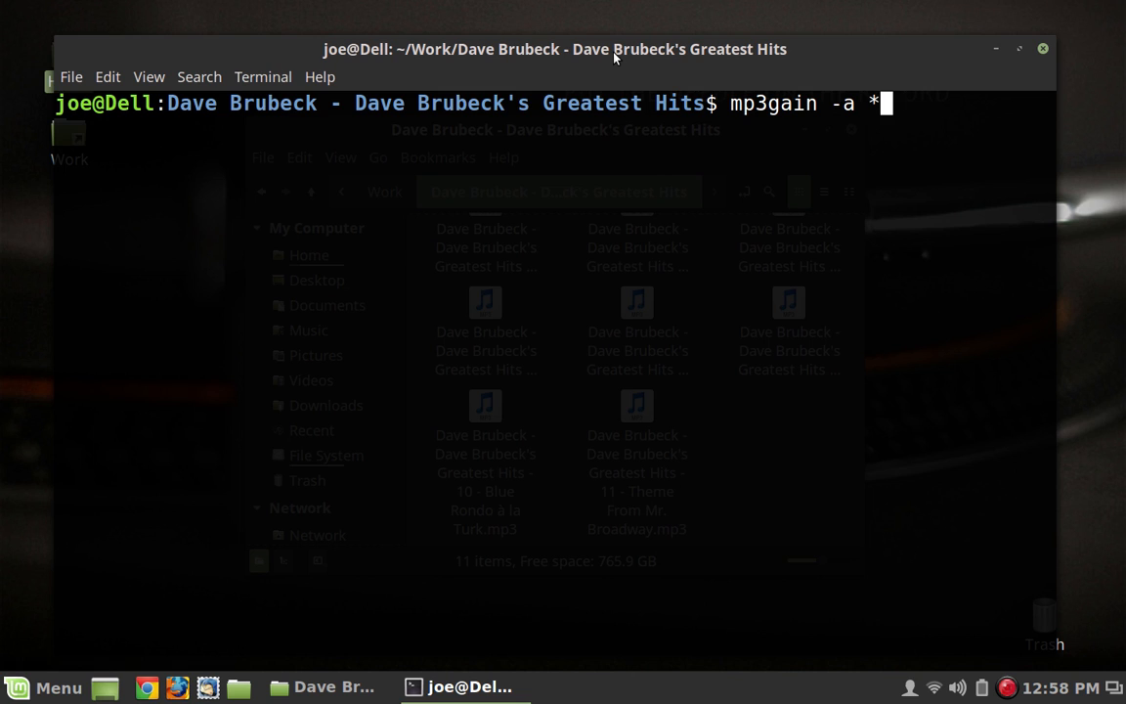
{"action": "key", "text": "Return"}
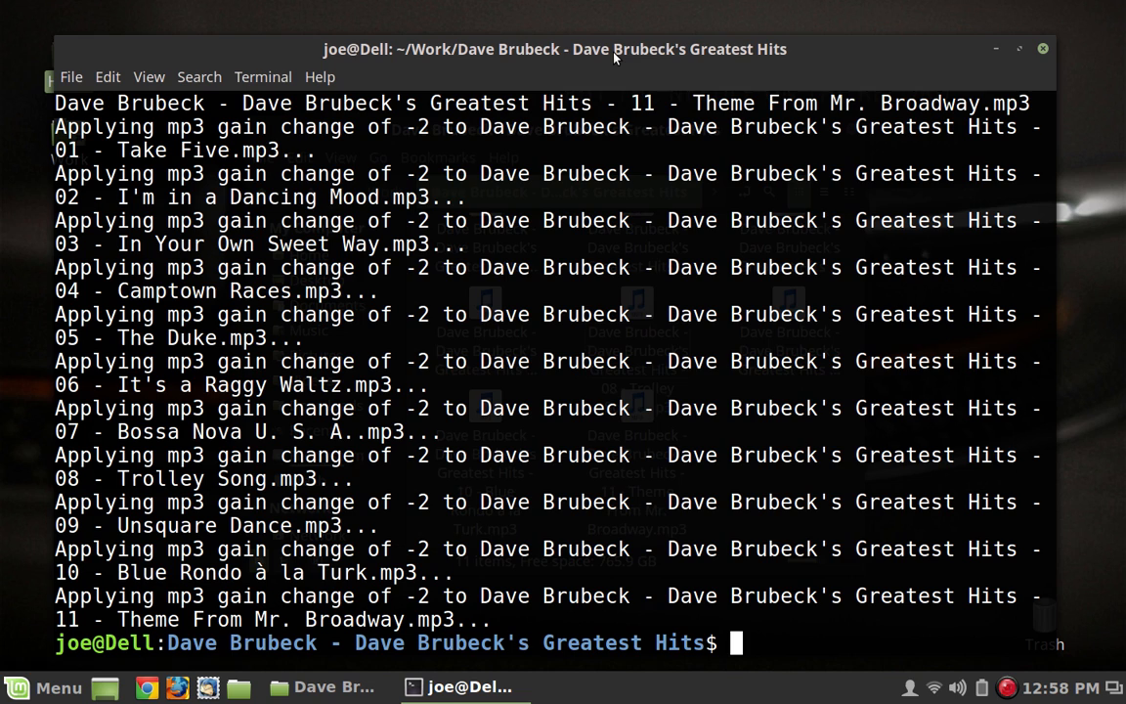
Step: cd up to Work, enter Genesis - Invisible Touch, list it, and type the mp3gain command on all files
{"action": "type", "text": "cd ."}
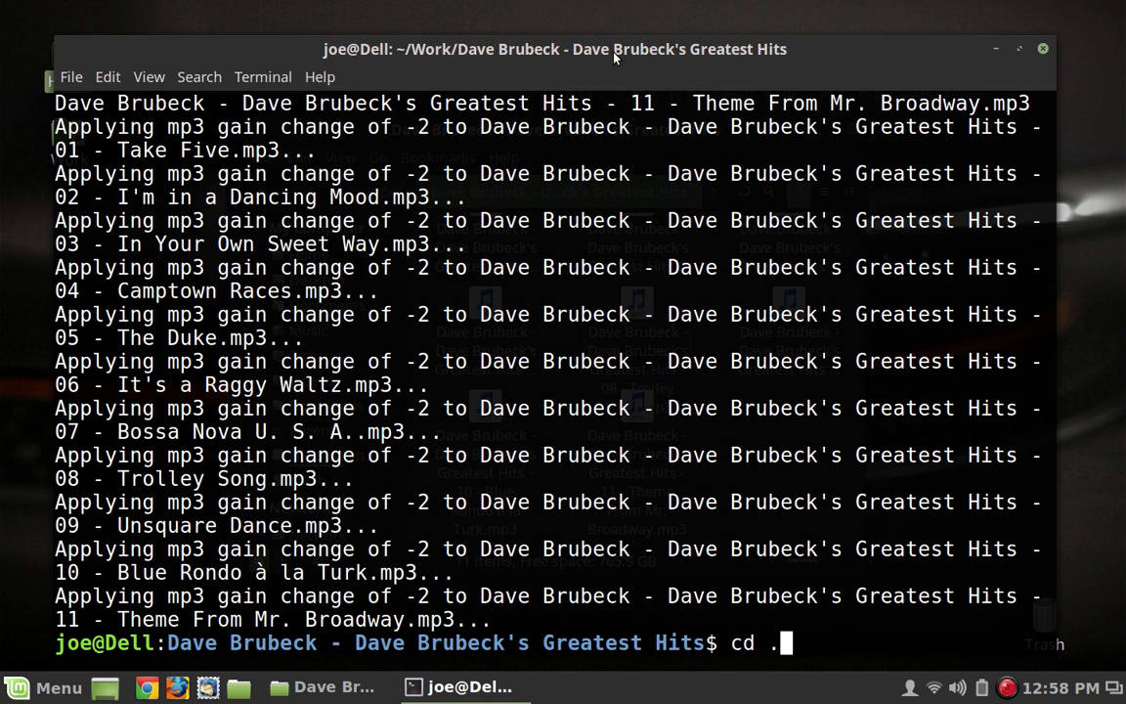
{"action": "key", "text": "Return"}
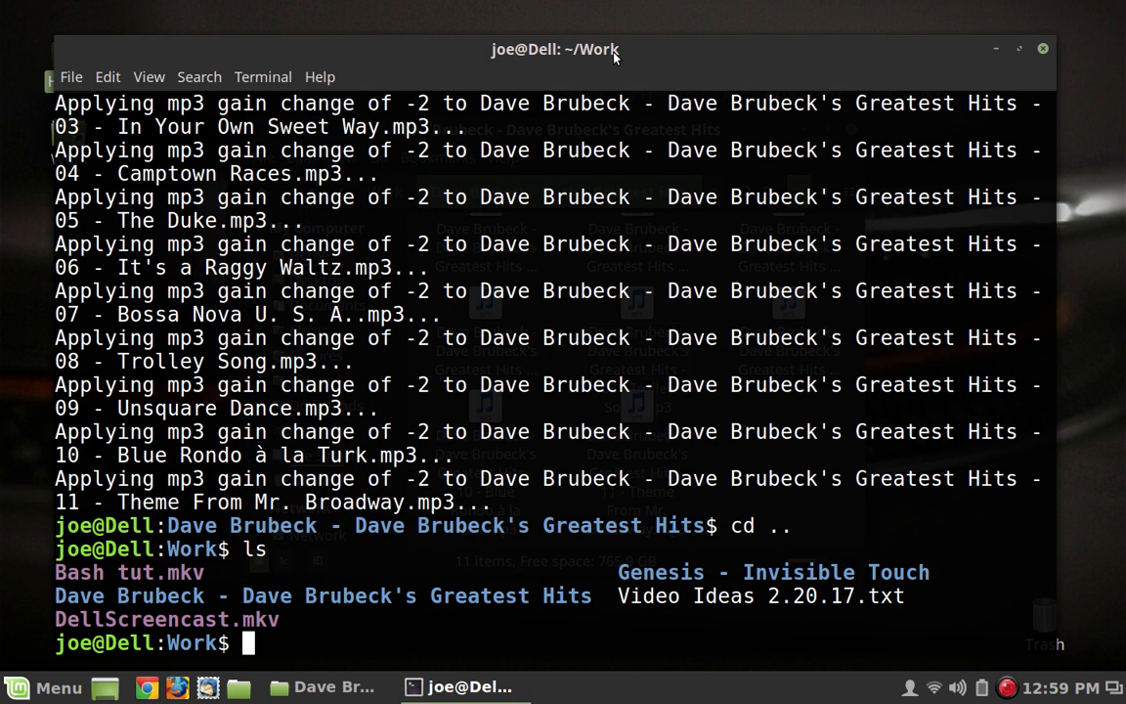
{"action": "type", "text": "cd"}
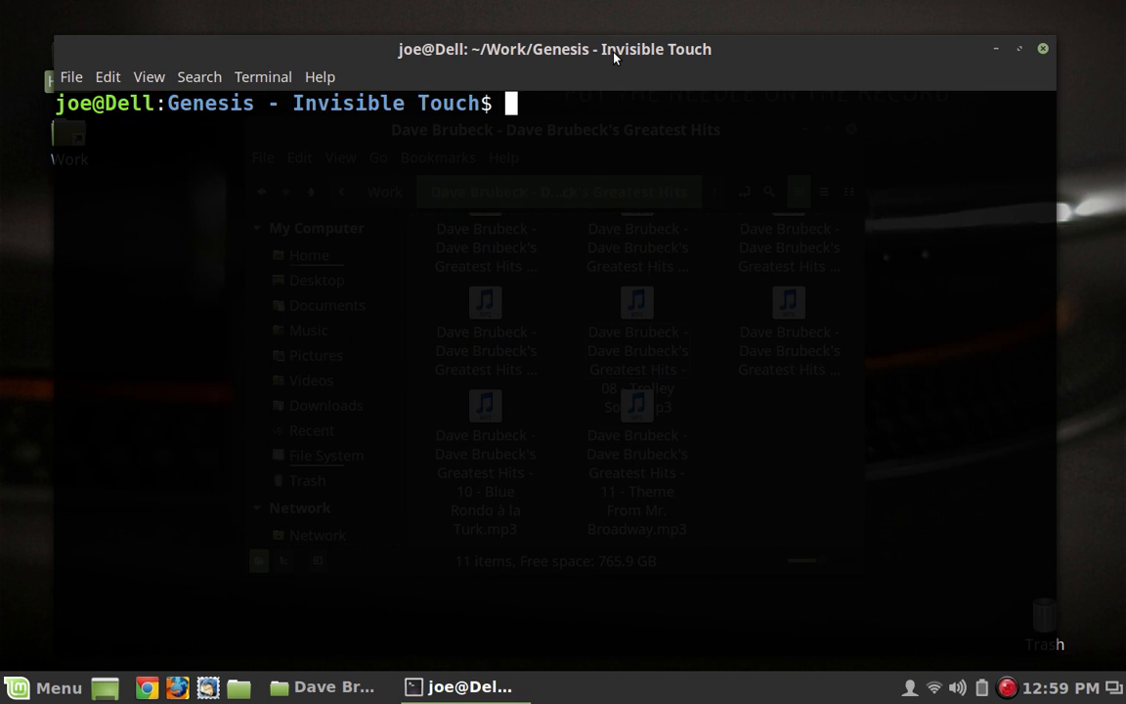
{"action": "type", "text": "ls"}
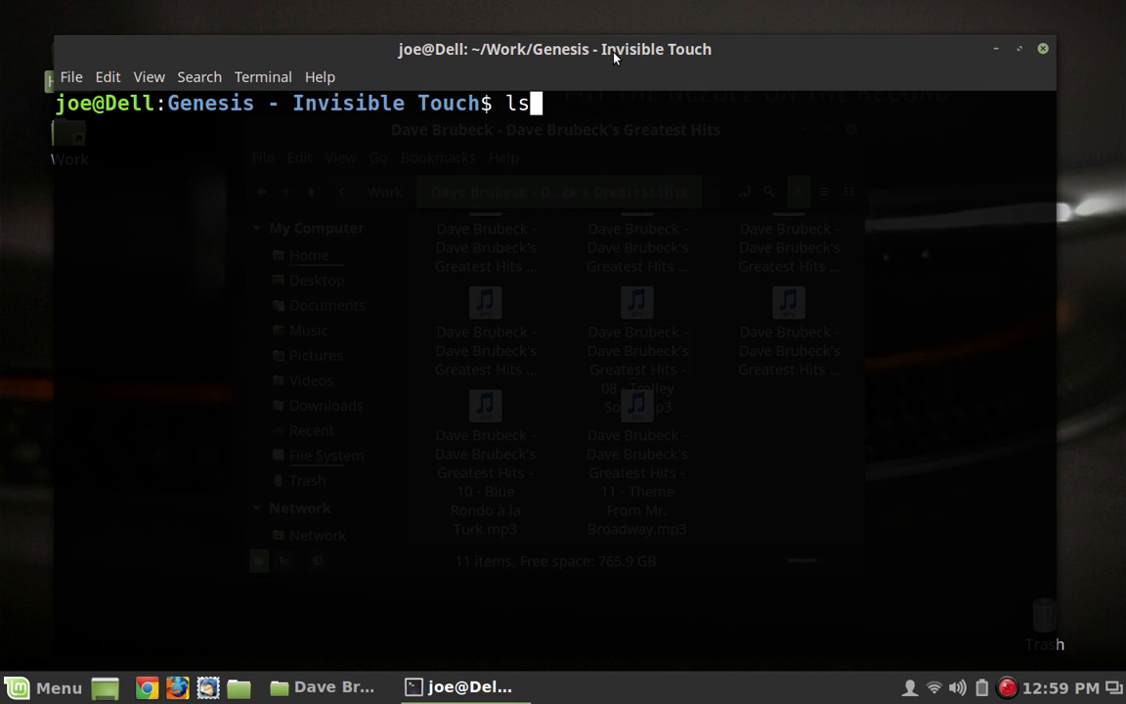
{"action": "type", "text": "mp3gain -a *"}
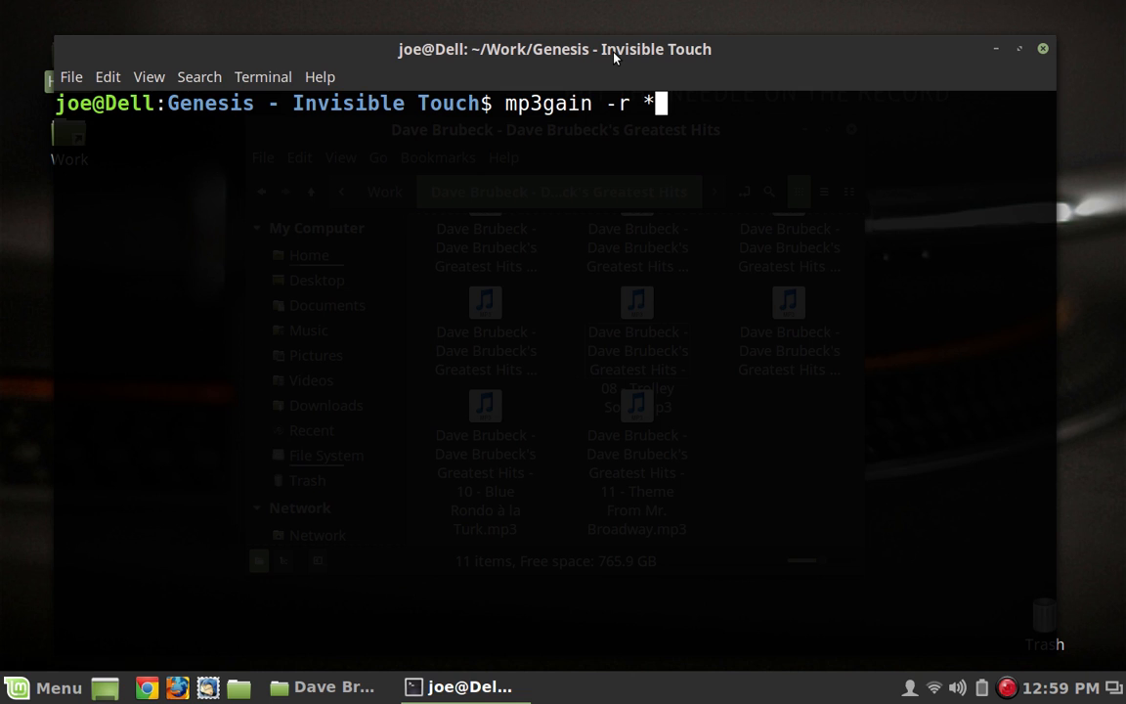
Step: Run mp3gain -r * on all eight Genesis tracks and review the per-track results
{"action": "key", "text": "Return"}
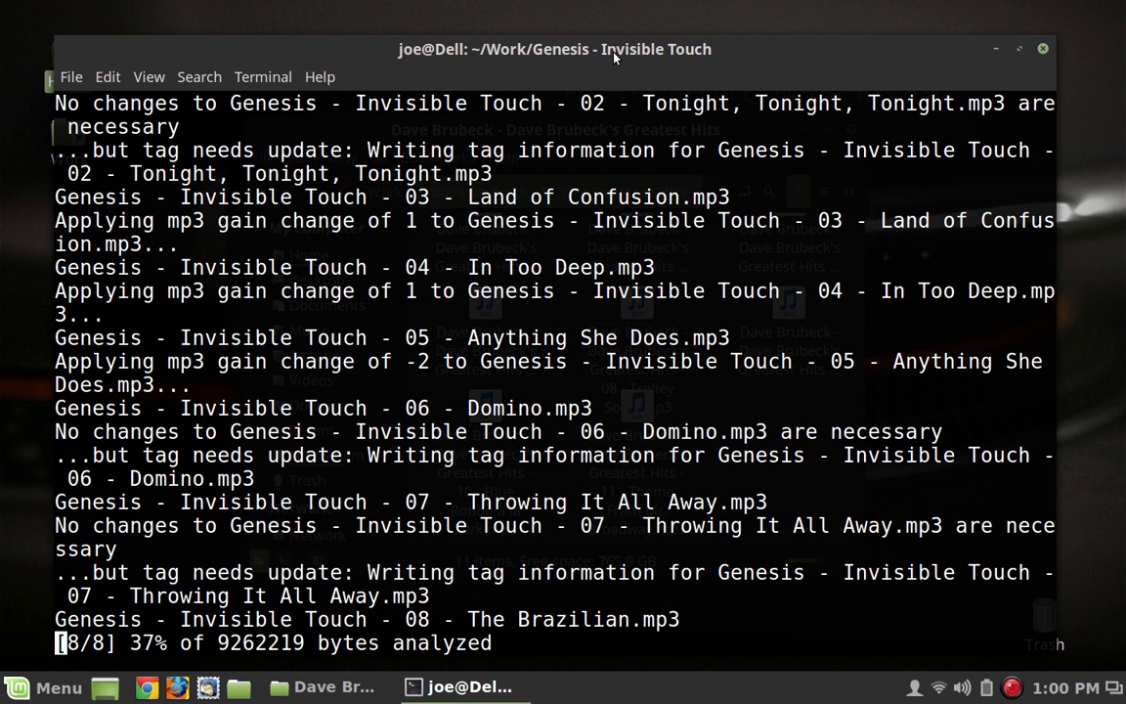
{"action": "scroll", "scroll_direction": "down", "scroll_amount": 3}
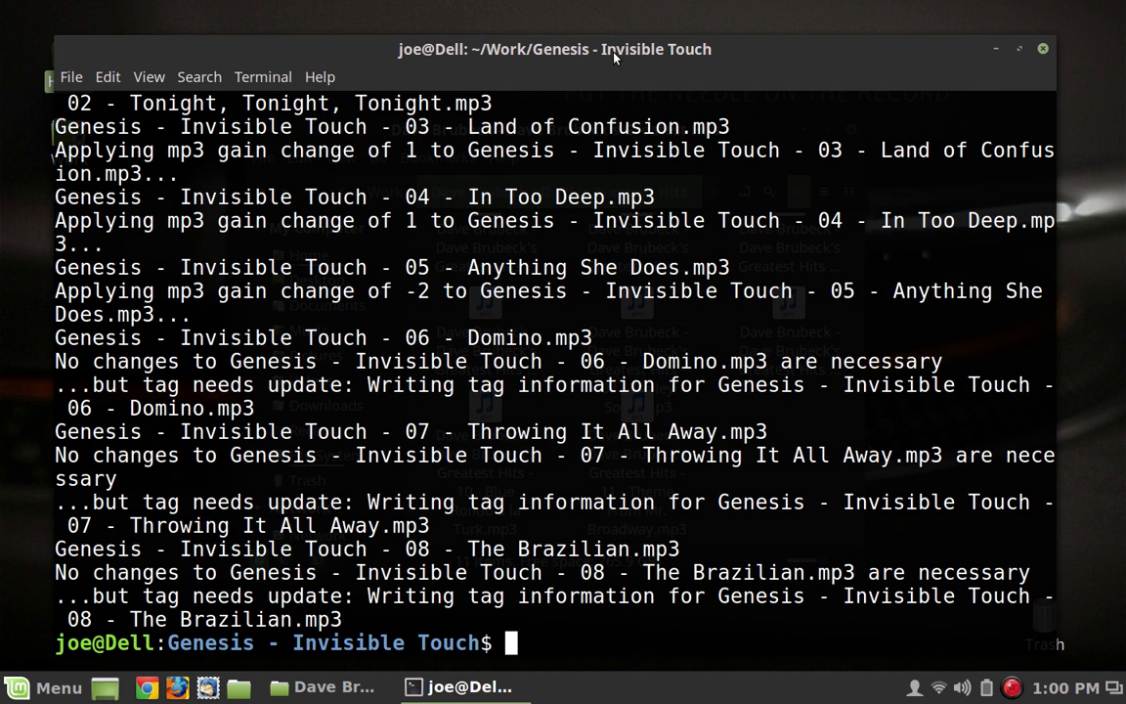
{"action": "mouse_move", "coordinate": [653, 43]}
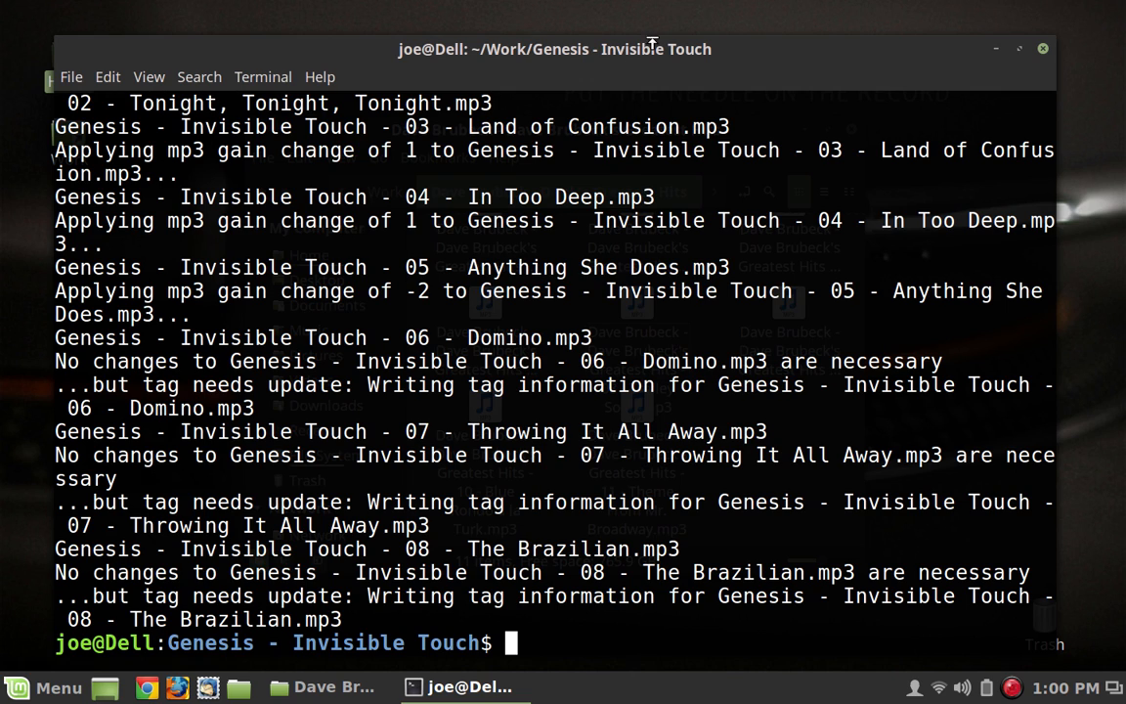
{"action": "mouse_move", "coordinate": [664, 59]}
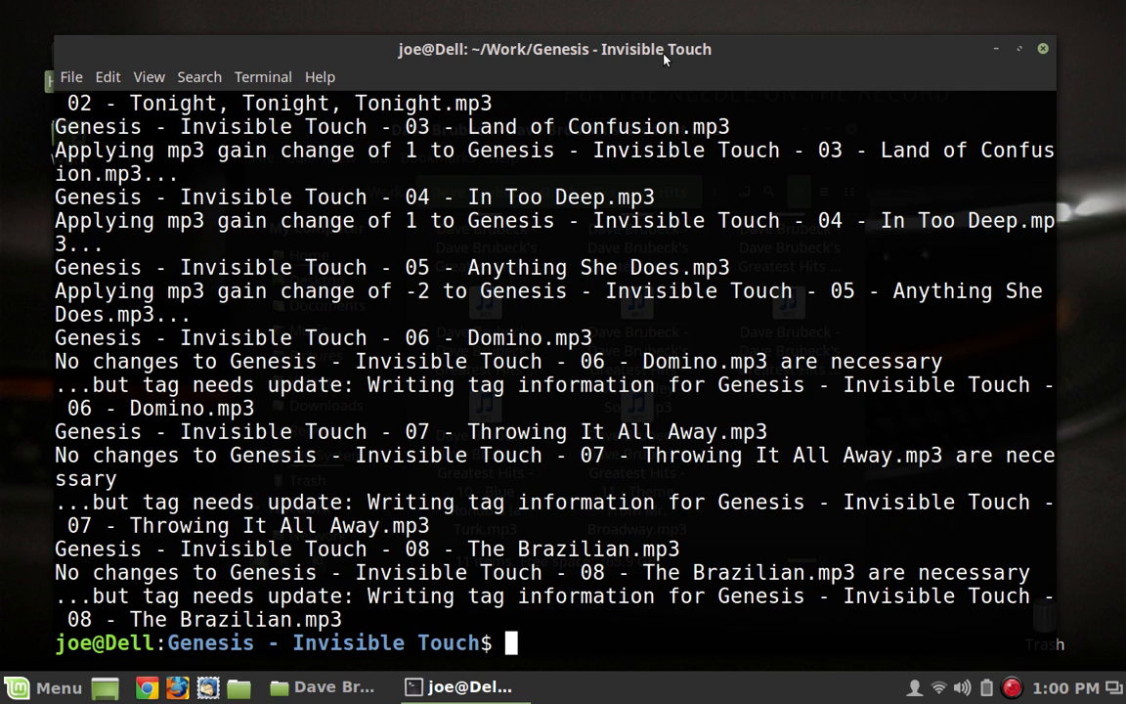
{"action": "mouse_move", "coordinate": [901, 57]}
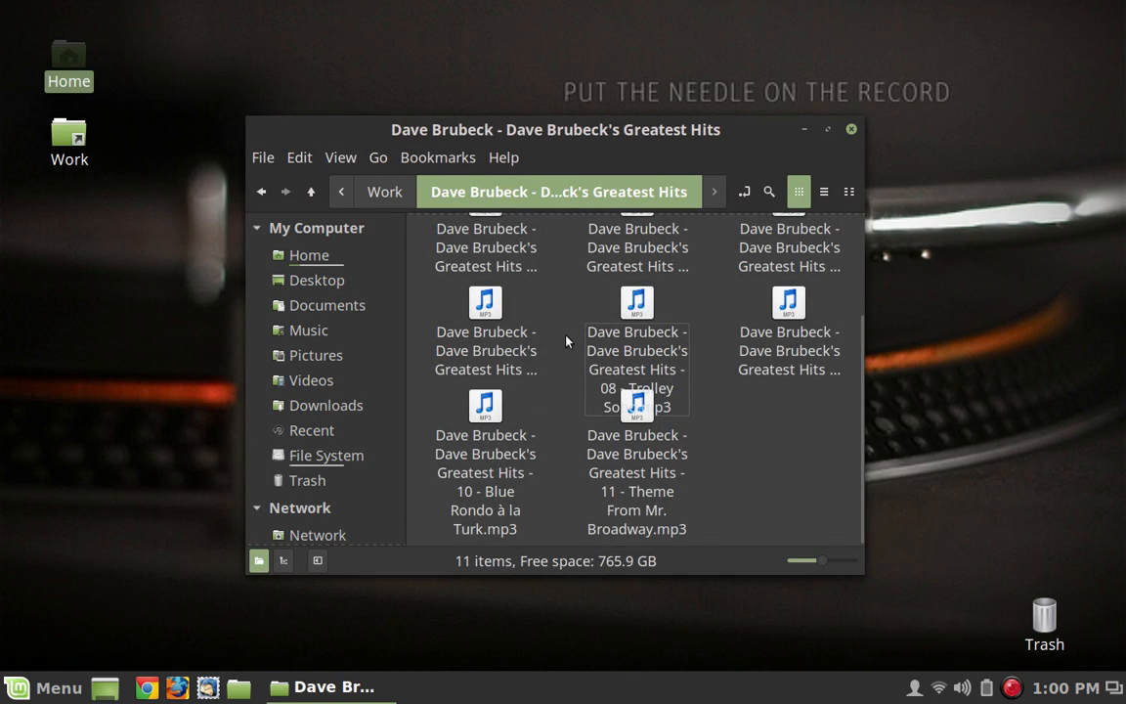
Step: Open '01 - Take Five.mp3' from the Dave Brubeck folder in Ocenaudio
{"action": "scroll", "scroll_direction": "up", "scroll_amount": 3}
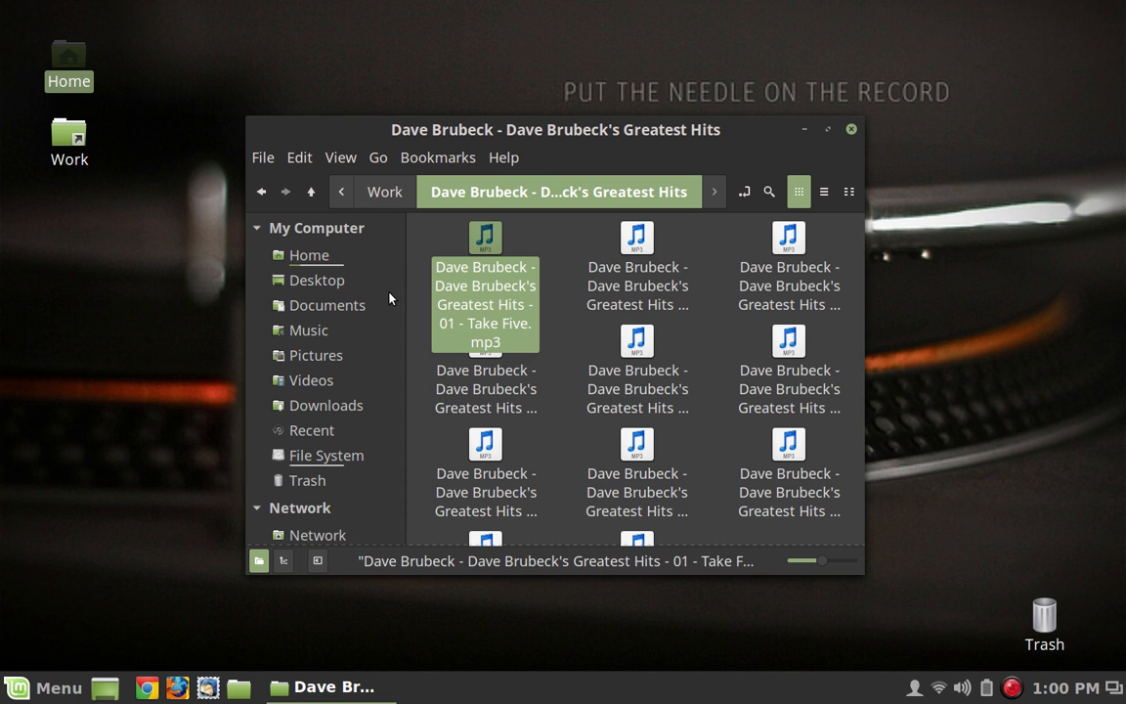
{"action": "double_click", "coordinate": [485, 293]}
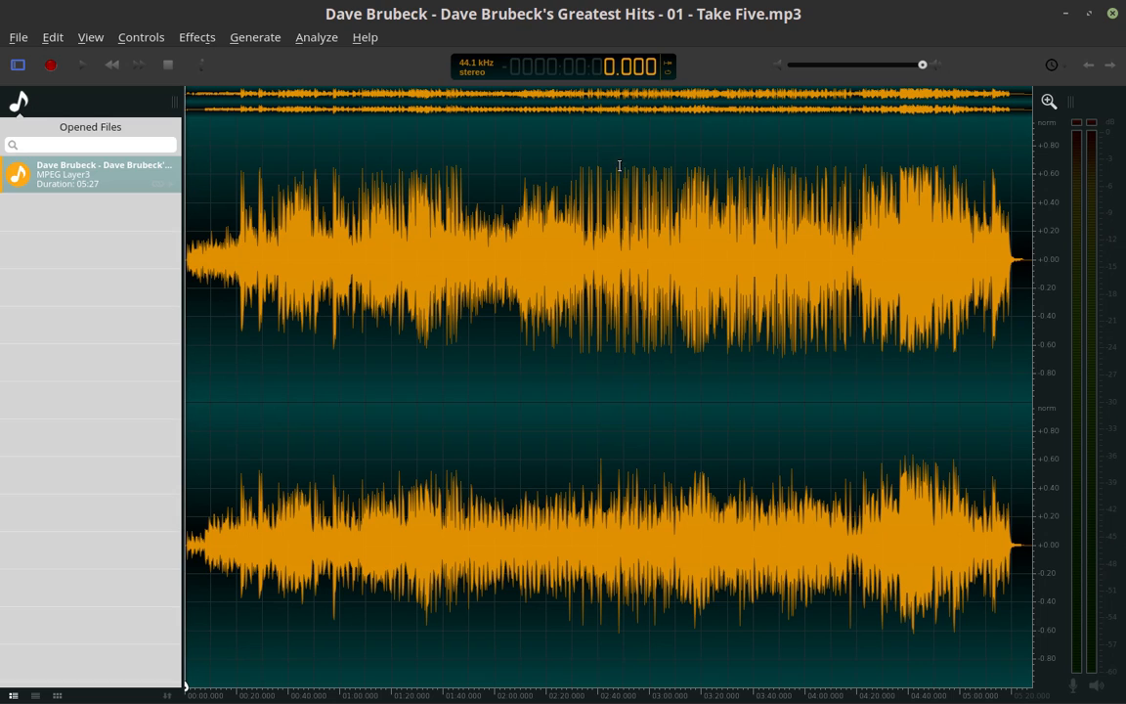
{"action": "mouse_move", "coordinate": [630, 188]}
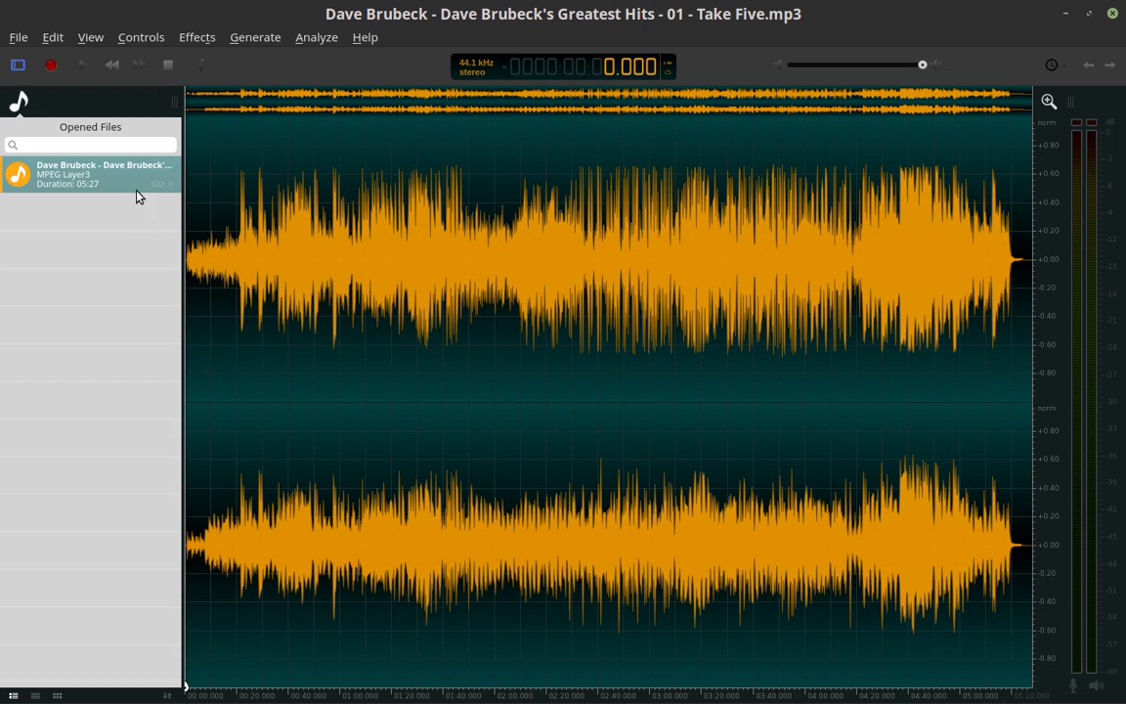
{"action": "mouse_move", "coordinate": [119, 200]}
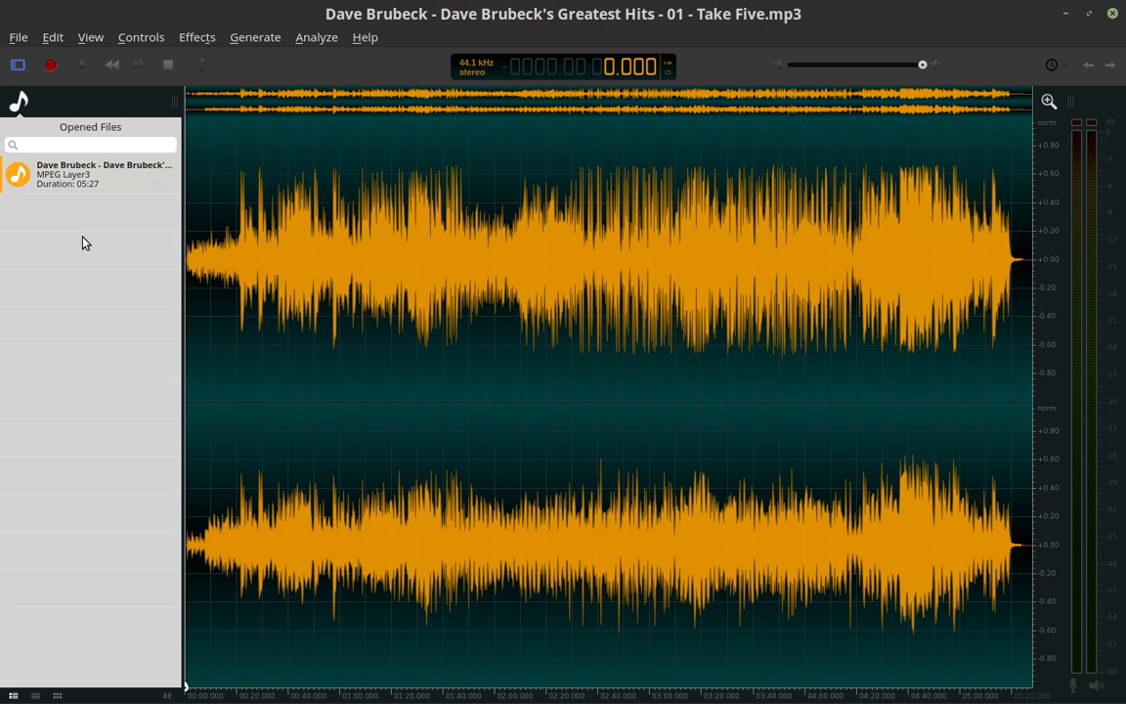
{"action": "right_click", "coordinate": [82, 227]}
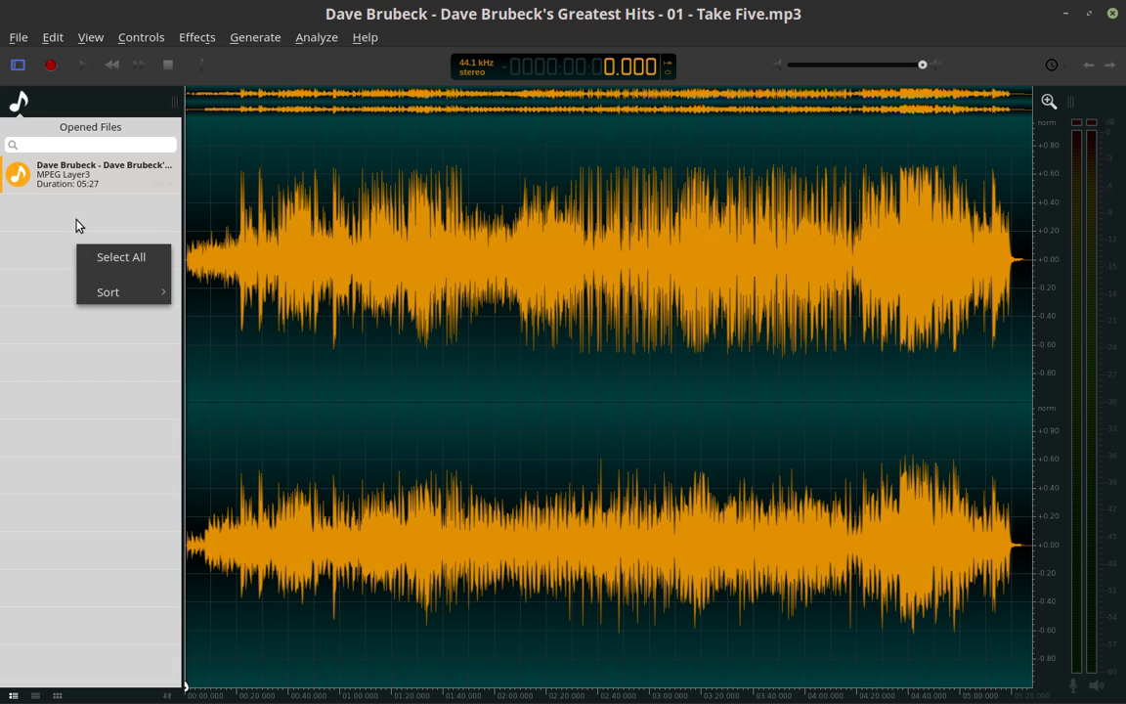
{"action": "mouse_move", "coordinate": [82, 217]}
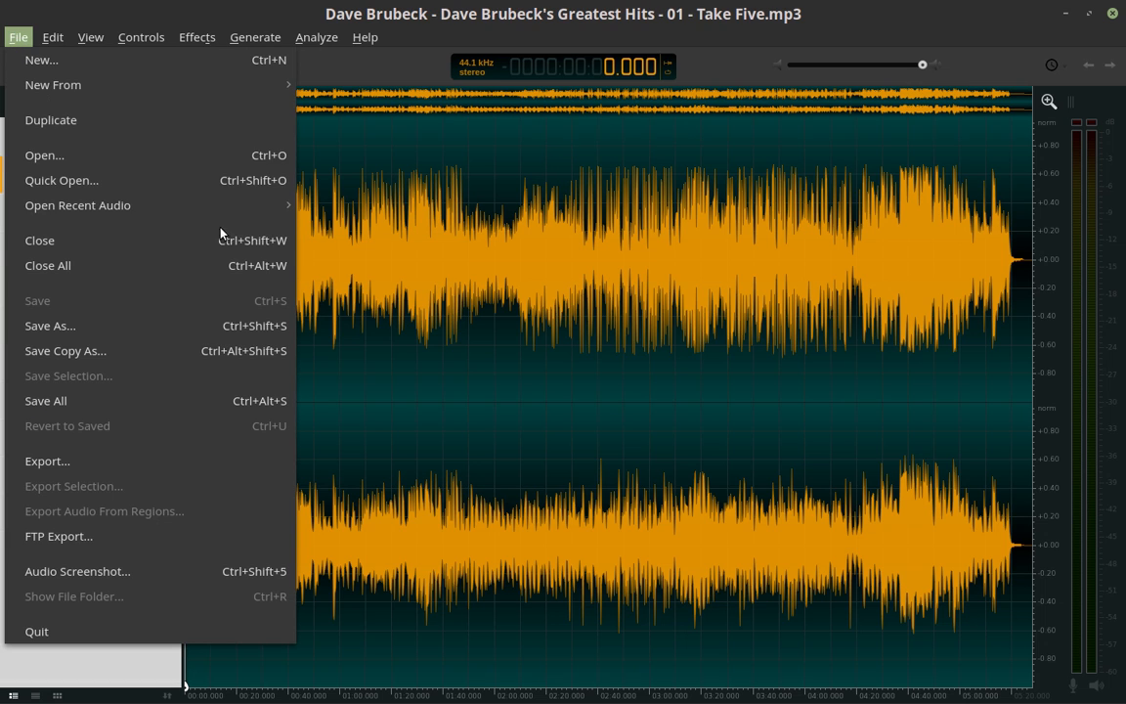
{"action": "mouse_move", "coordinate": [166, 159]}
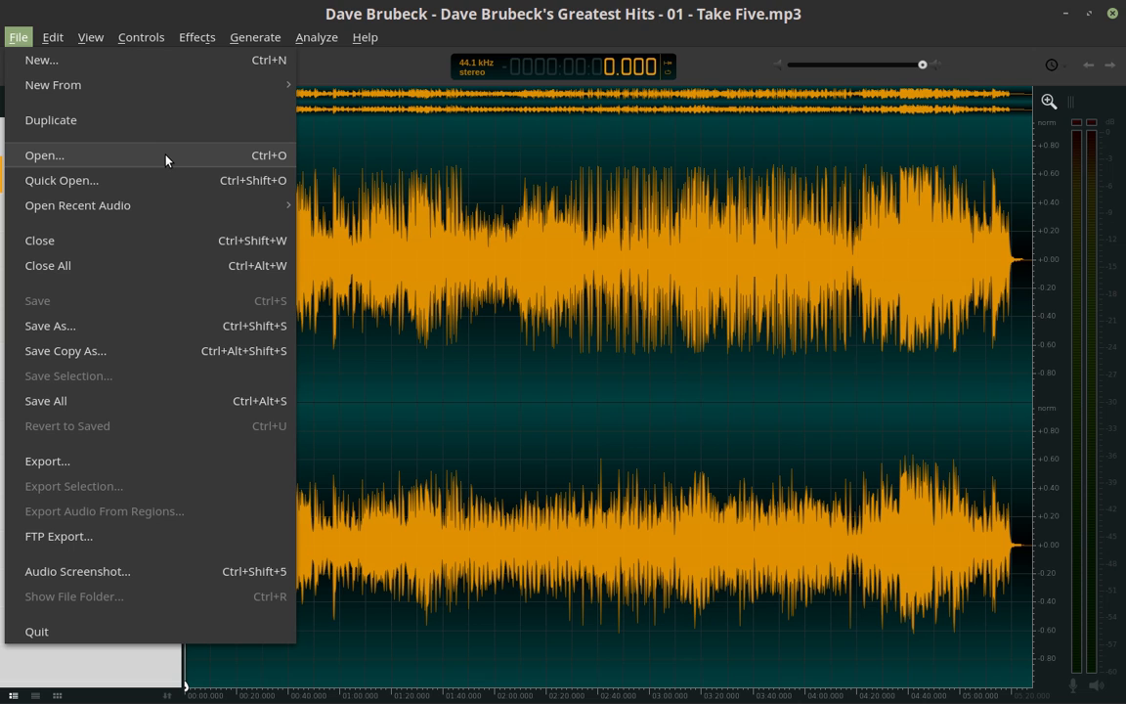
Step: Open '04 - In Too Deep.mp3' from Work/Genesis - Invisible Touch via File > Open
{"action": "left_click", "coordinate": [43, 154]}
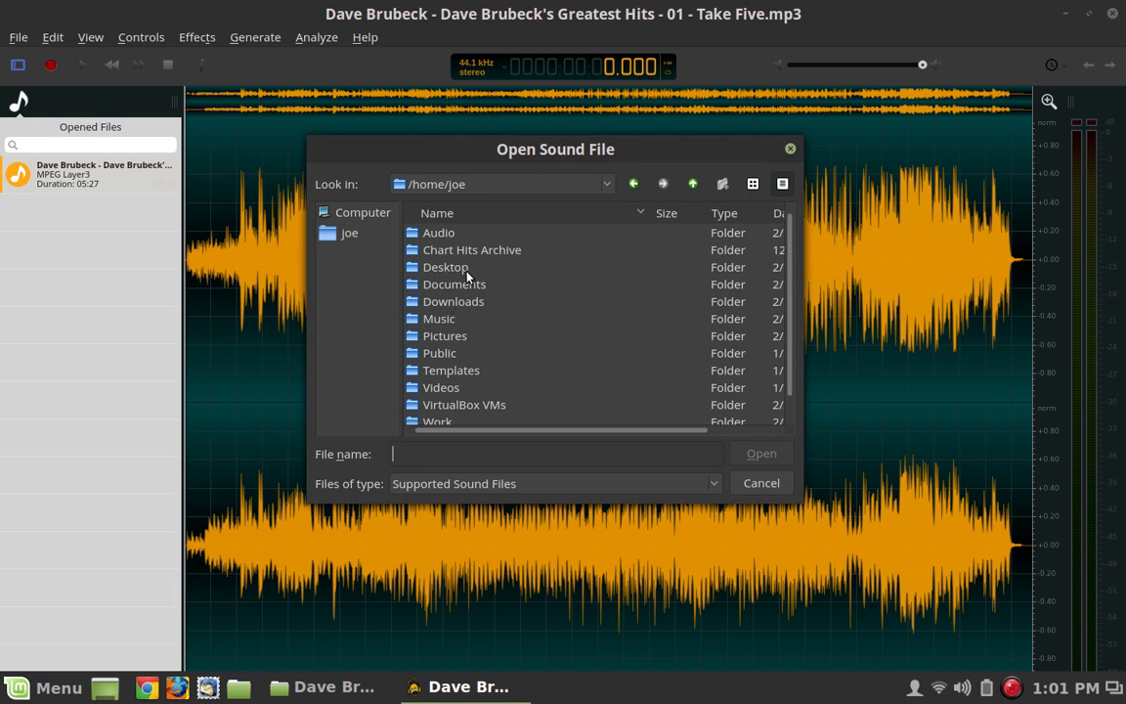
{"action": "scroll", "scroll_direction": "down", "scroll_amount": 3}
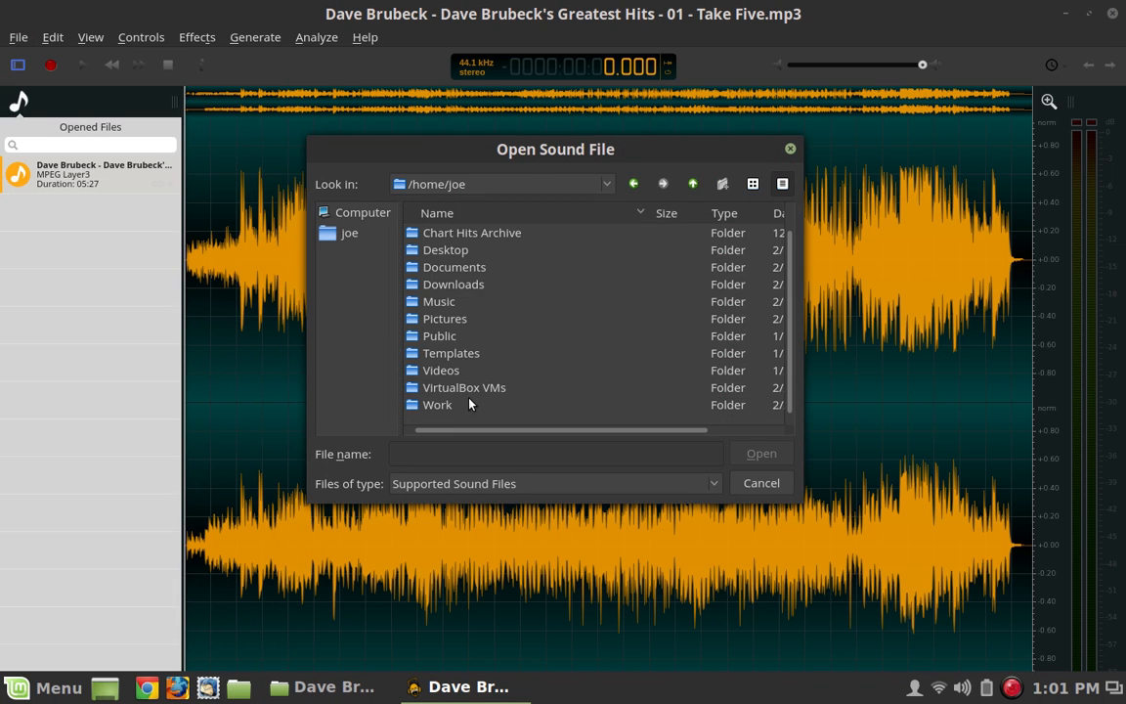
{"action": "double_click", "coordinate": [438, 403]}
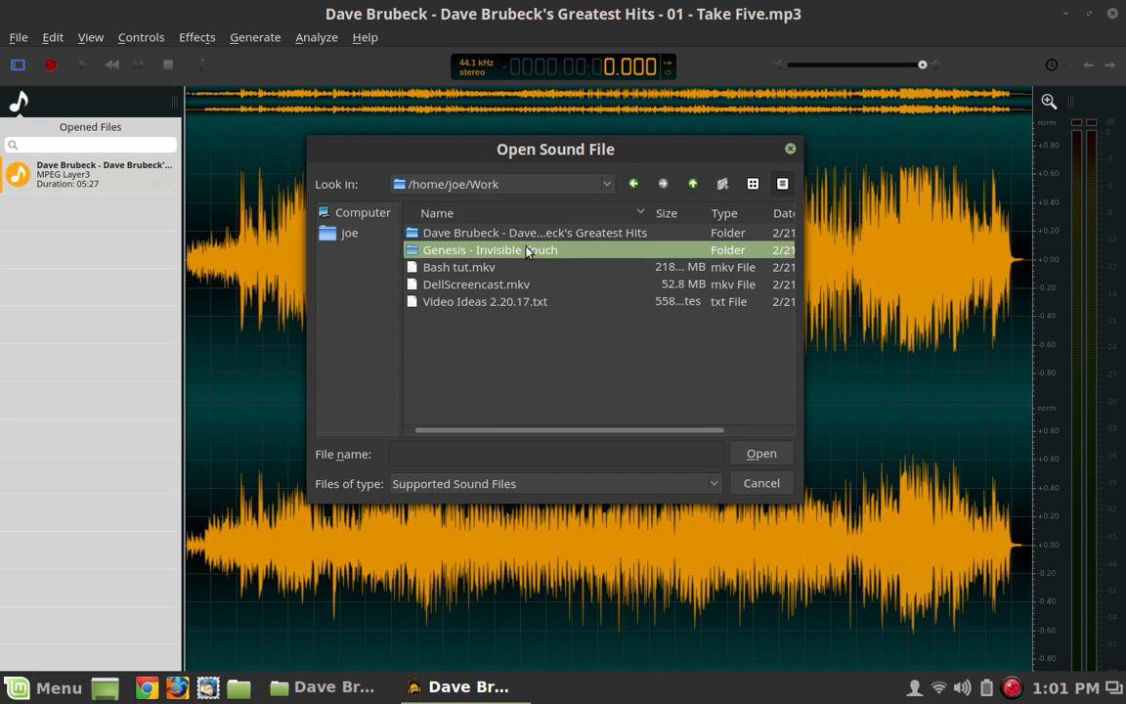
{"action": "double_click", "coordinate": [488, 250]}
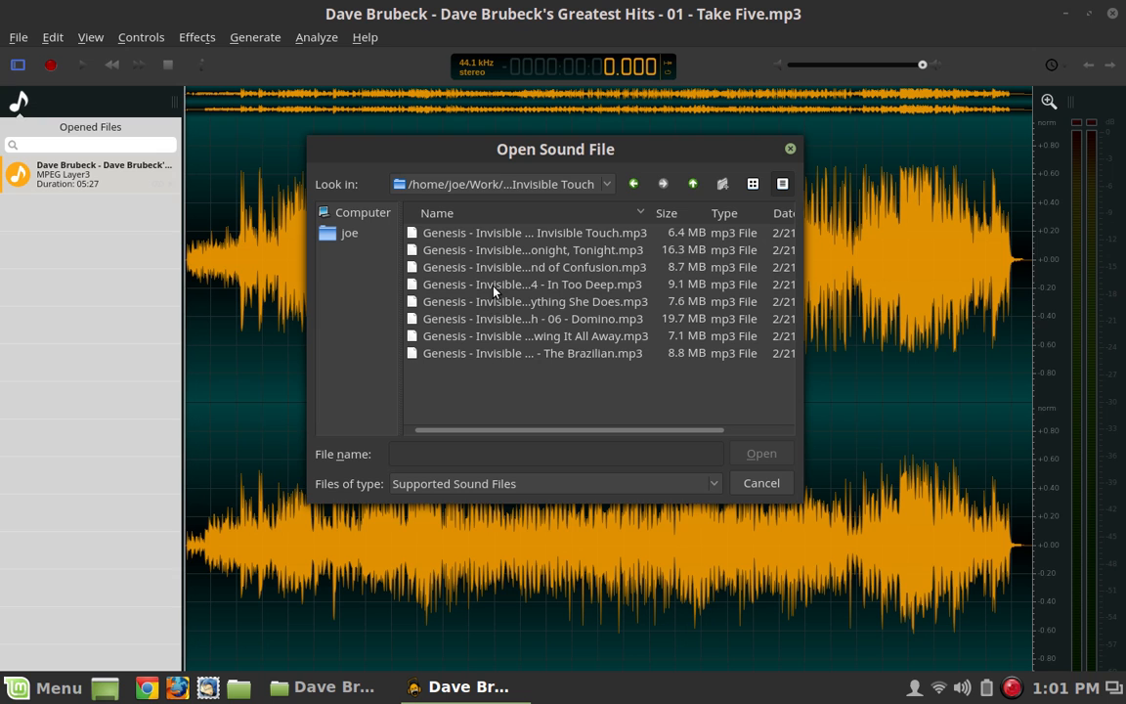
{"action": "double_click", "coordinate": [532, 283]}
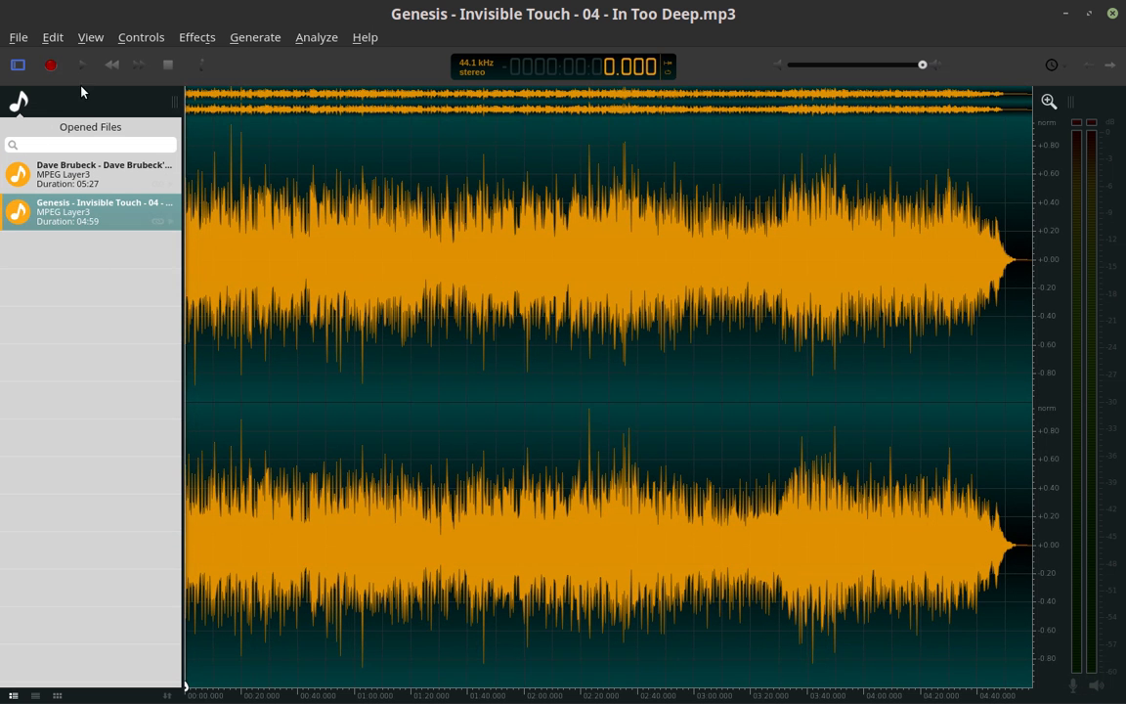
{"action": "mouse_move", "coordinate": [213, 8]}
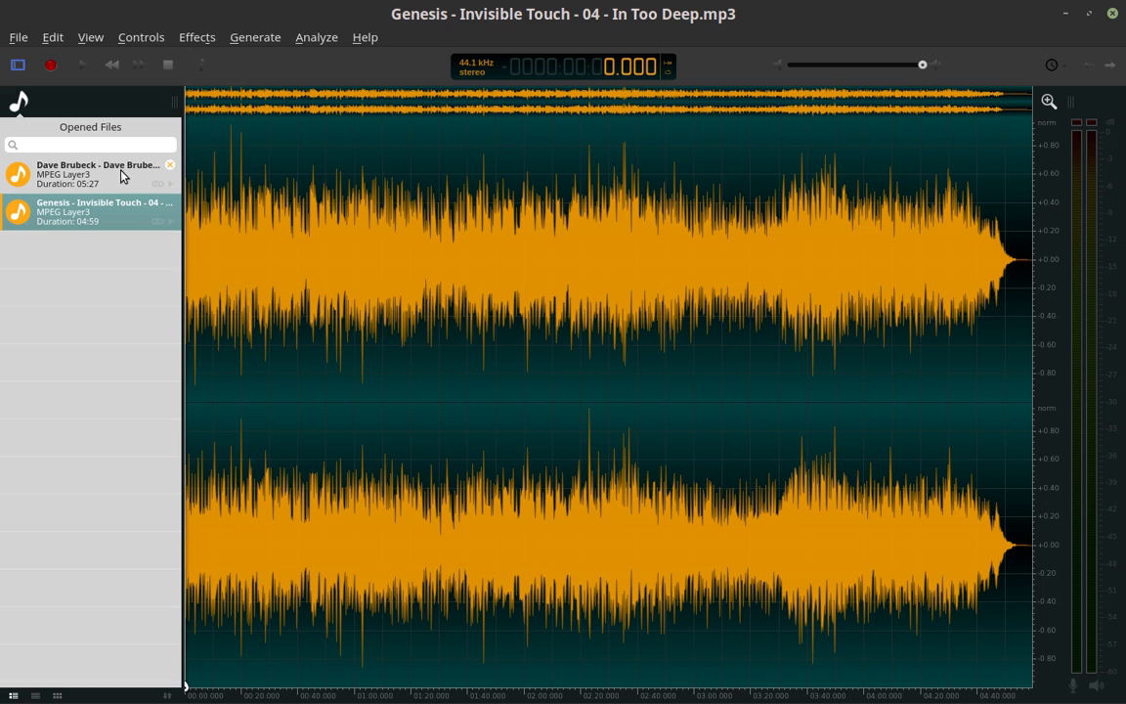
Step: Flip between Take Five and In Too Deep in Opened Files to compare waveforms, then close the windows
{"action": "left_click", "coordinate": [98, 172]}
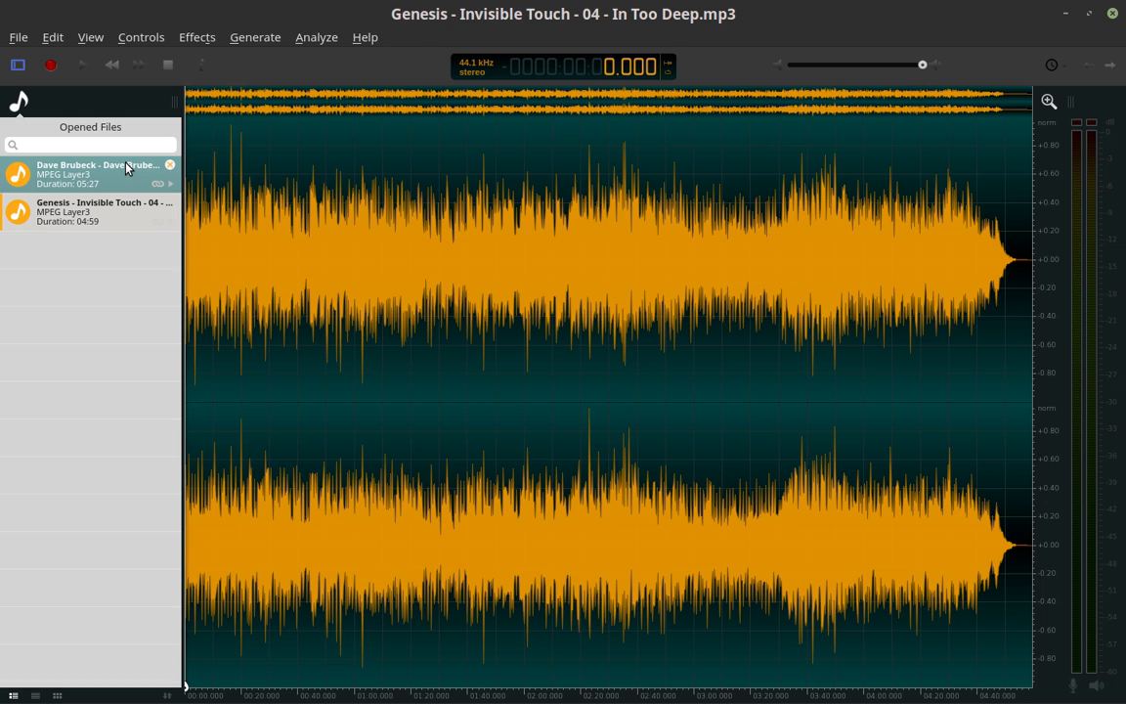
{"action": "left_click", "coordinate": [97, 172]}
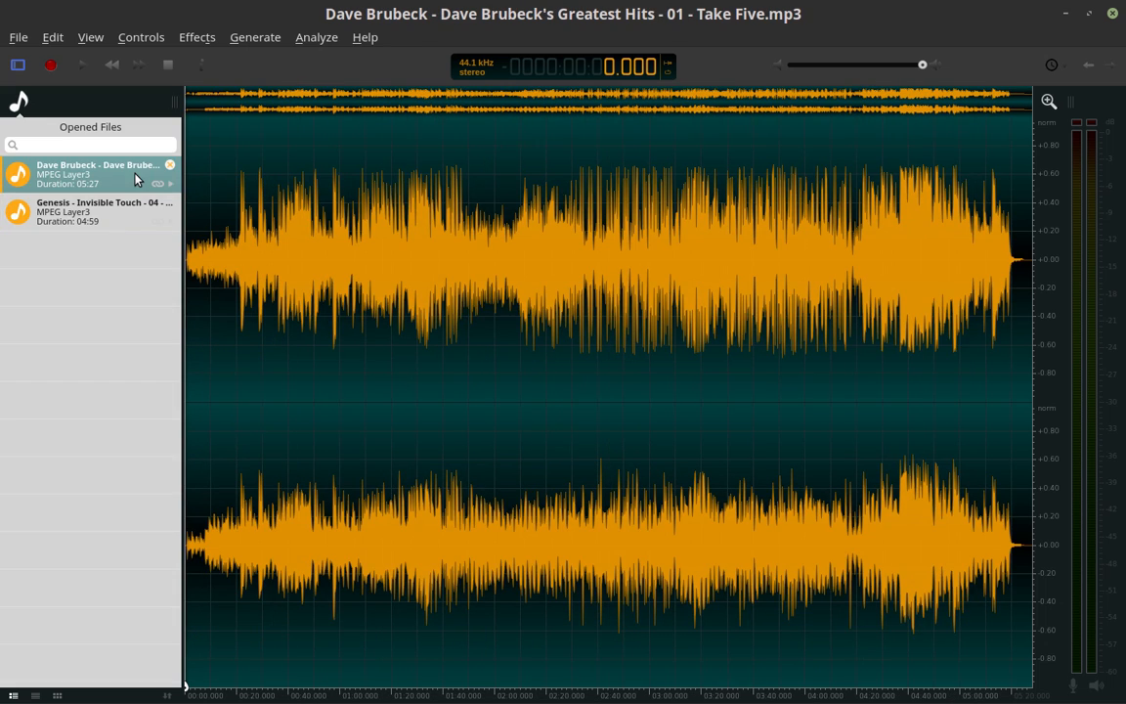
{"action": "left_click", "coordinate": [98, 211]}
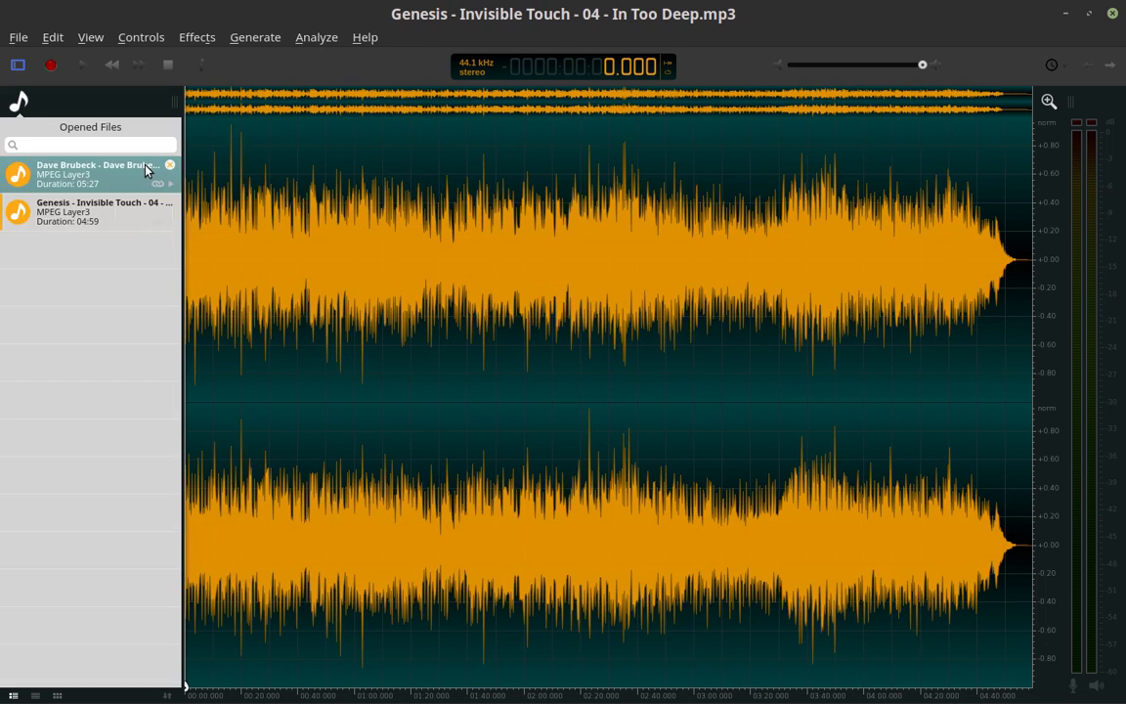
{"action": "left_click", "coordinate": [97, 174]}
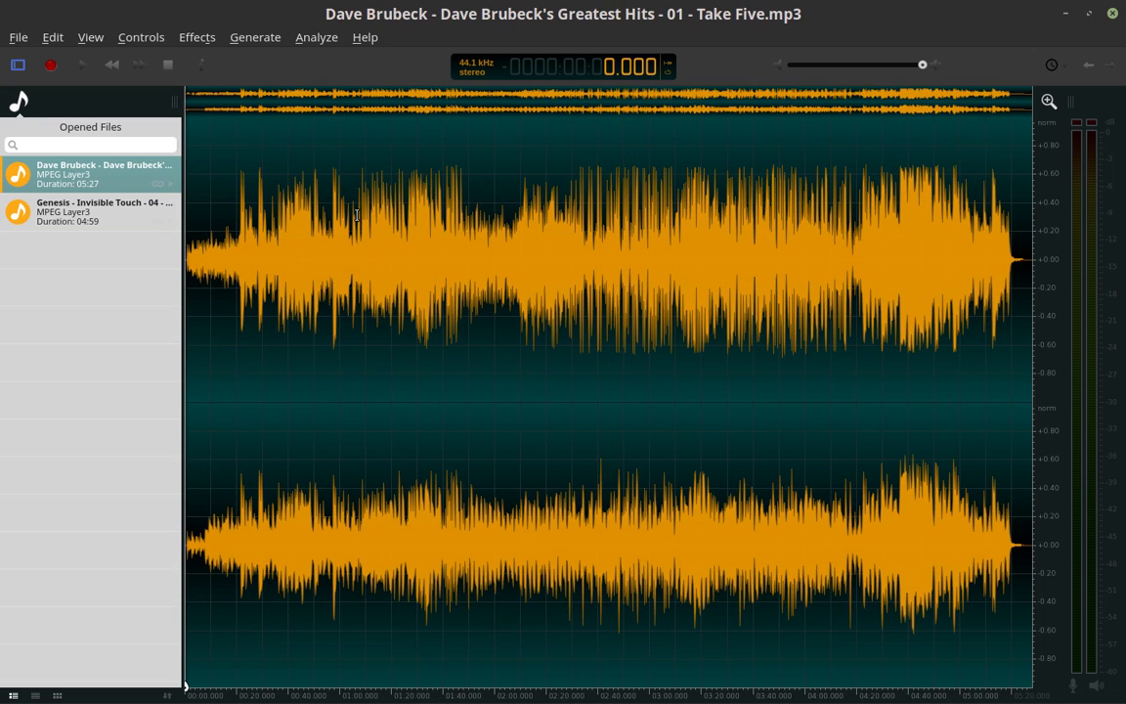
{"action": "mouse_move", "coordinate": [622, 309]}
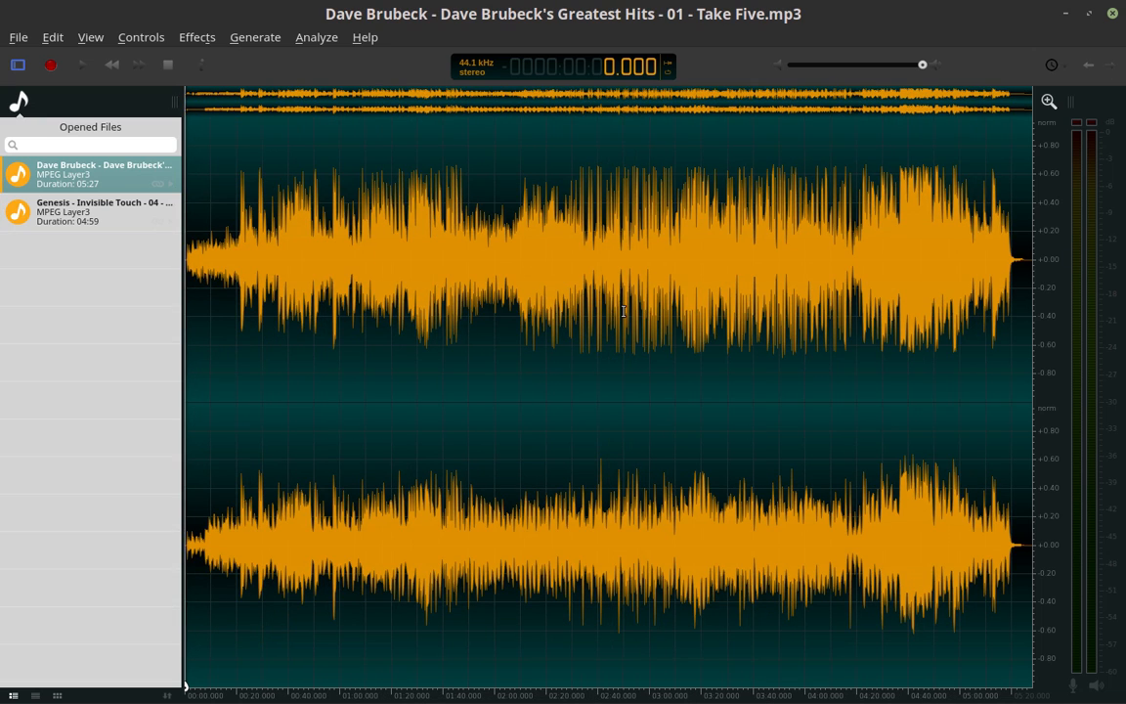
{"action": "mouse_move", "coordinate": [661, 297]}
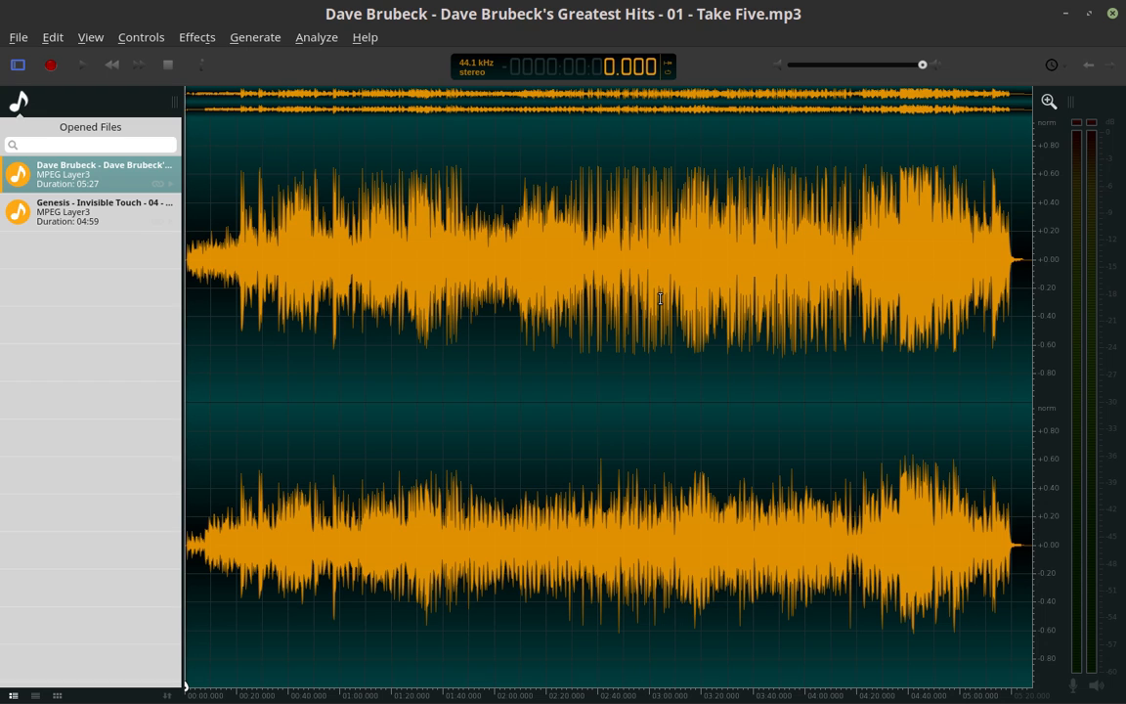
{"action": "mouse_move", "coordinate": [366, 266]}
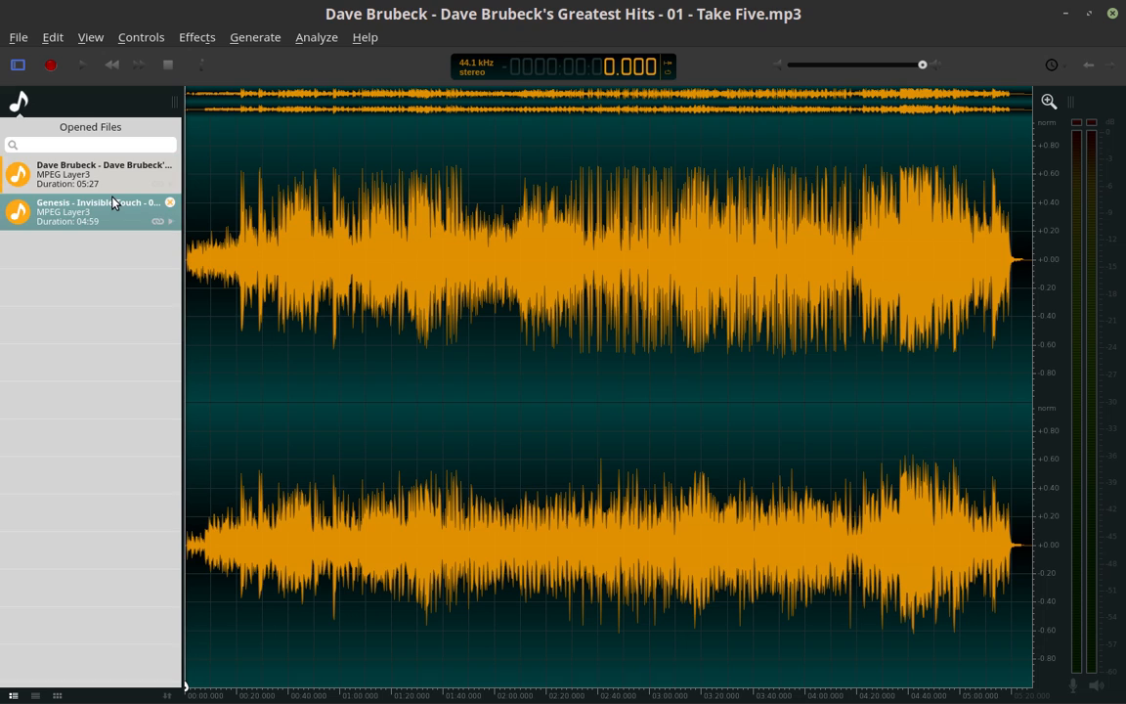
{"action": "left_click", "coordinate": [98, 211]}
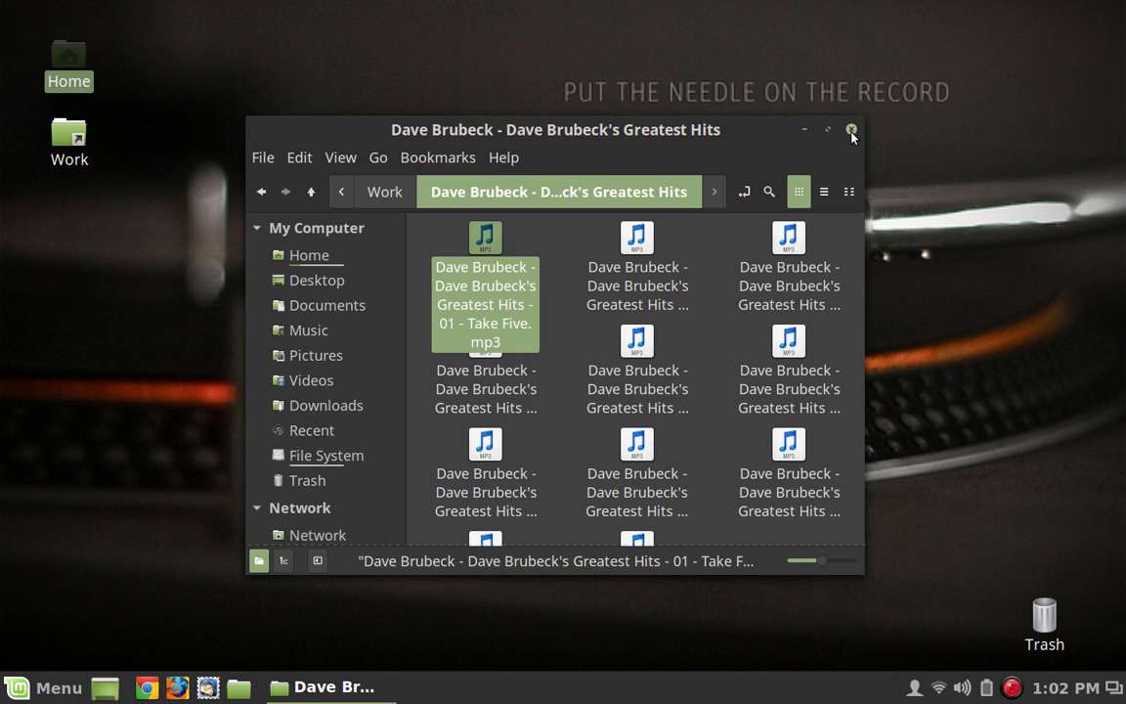
{"action": "left_click", "coordinate": [853, 129]}
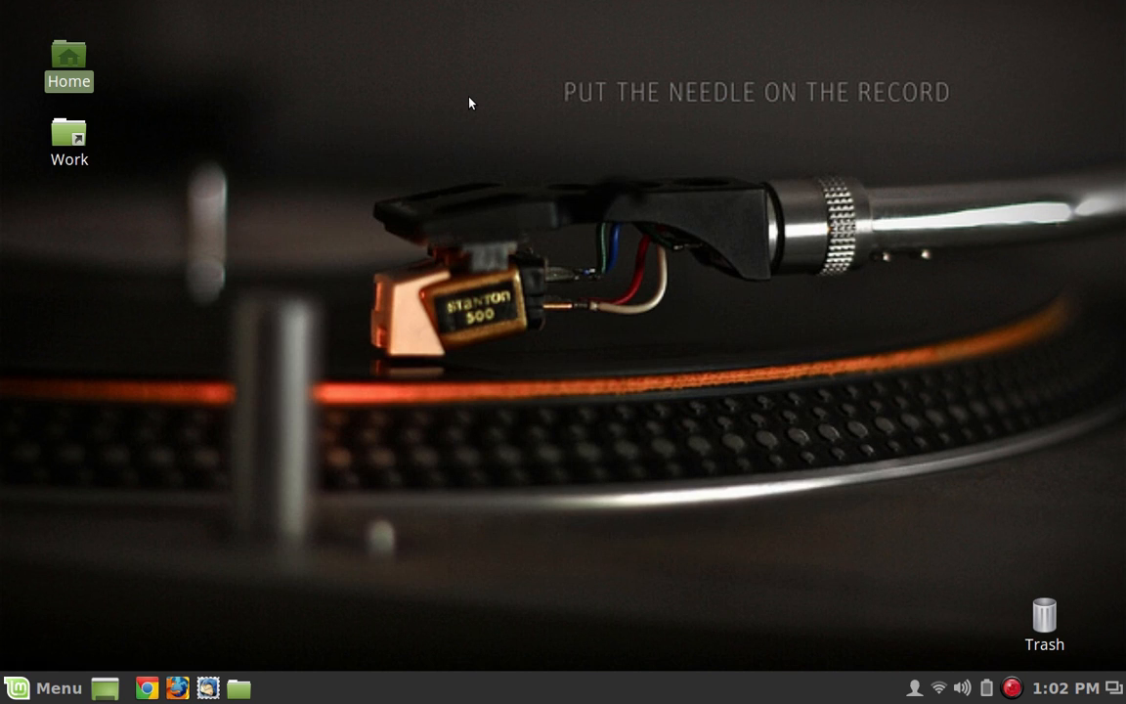